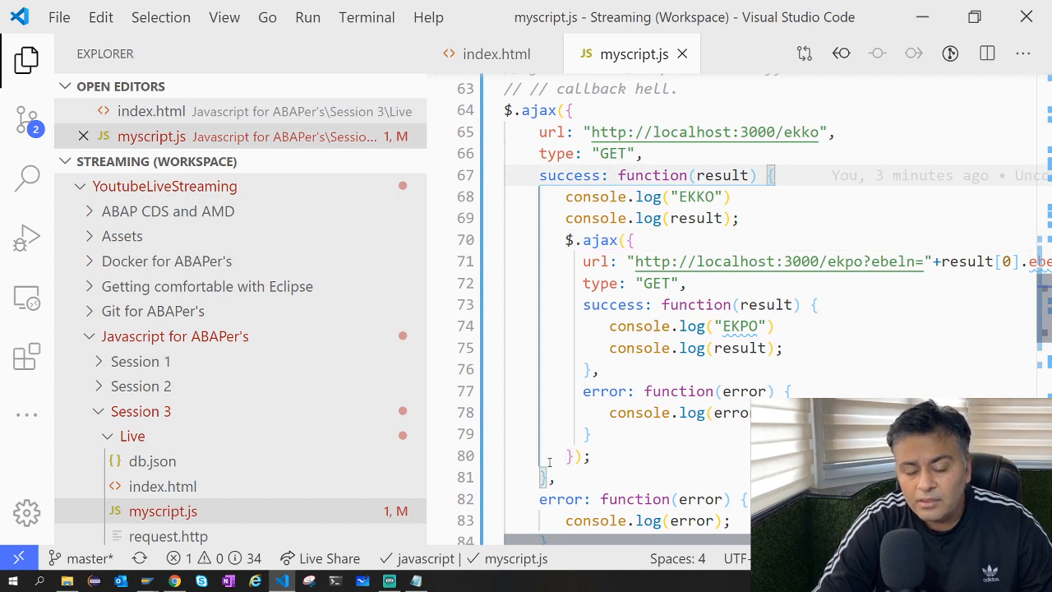
# Scroll through myscript.js to review the nested callbacks and Promises section
pyautogui.scroll(-3)
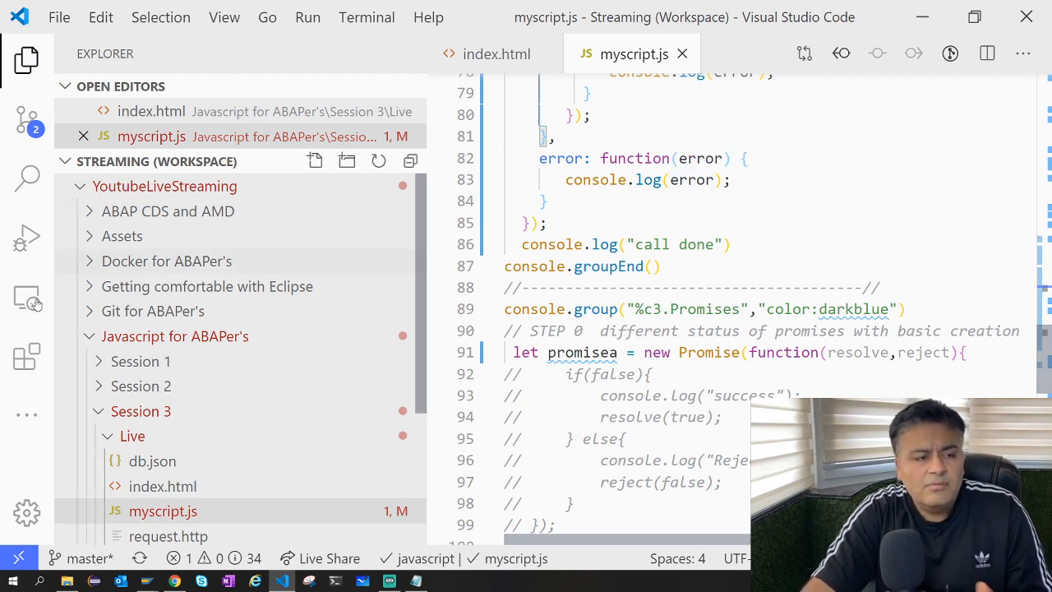
pyautogui.moveTo(26, 357)
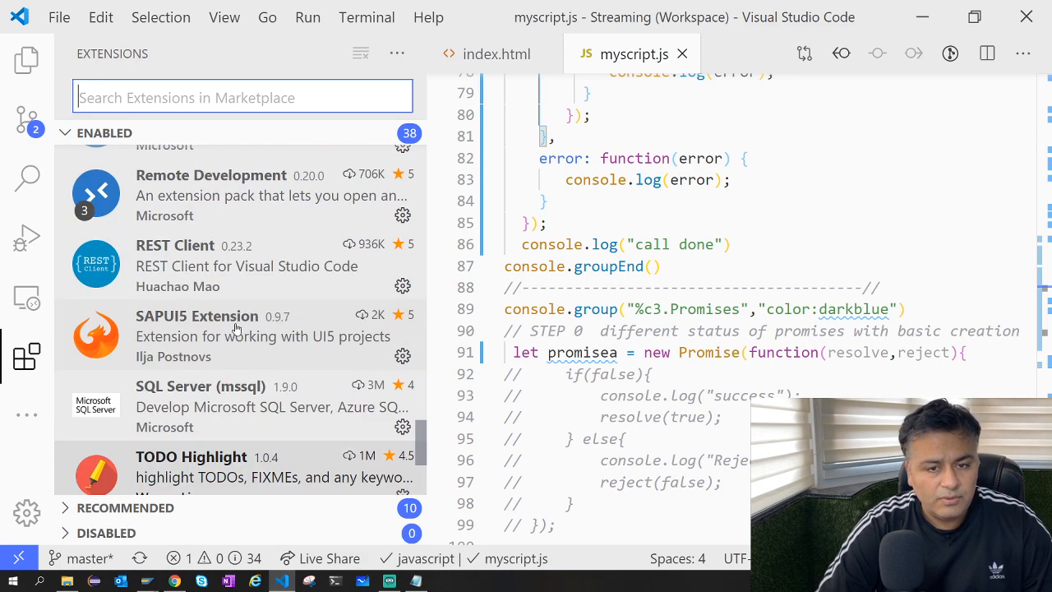
# Browse down the Enabled extensions list
pyautogui.scroll(-3)
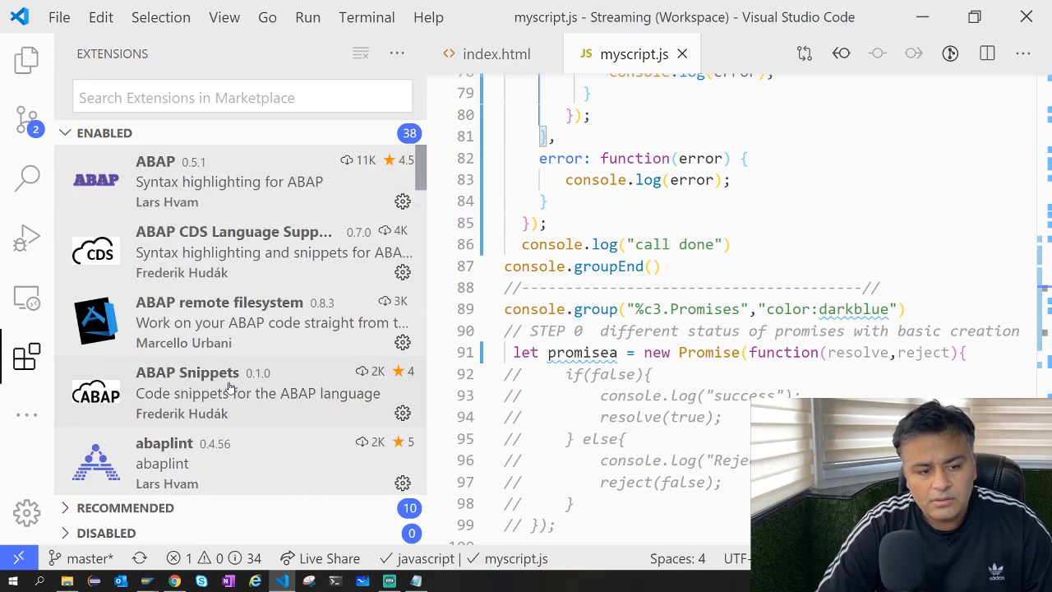
pyautogui.scroll(-3)
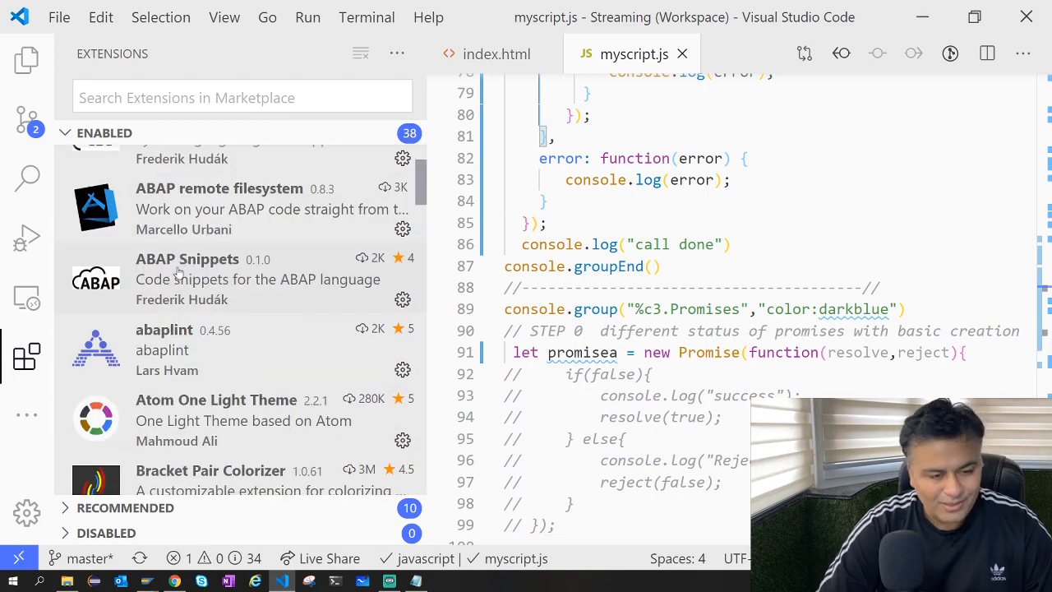
pyautogui.scroll(-3)
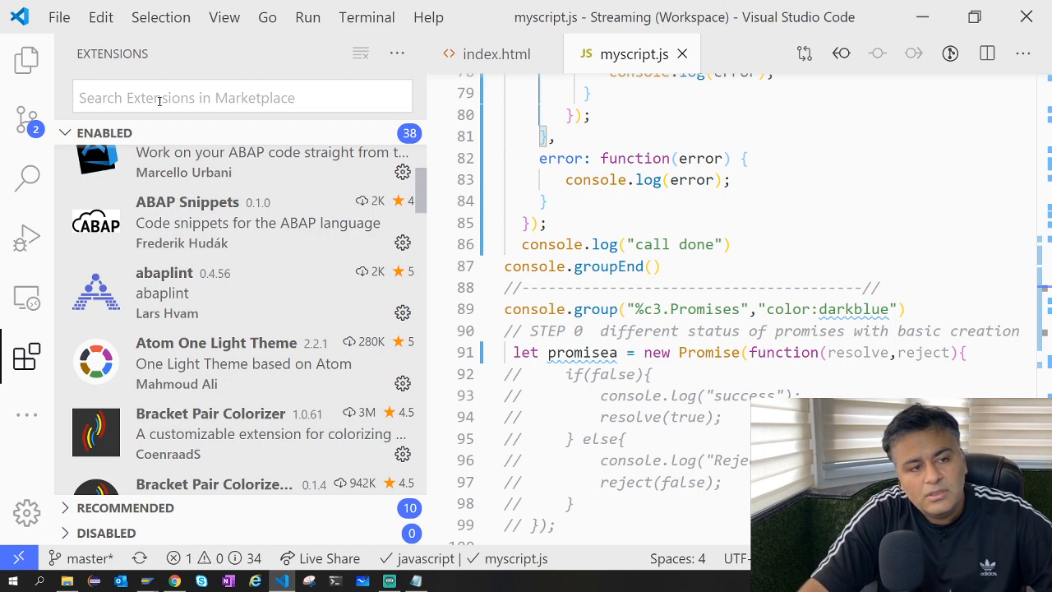
# Search the Marketplace for 'atom one' and open the Atom One Light Theme details page
pyautogui.click(242, 97)
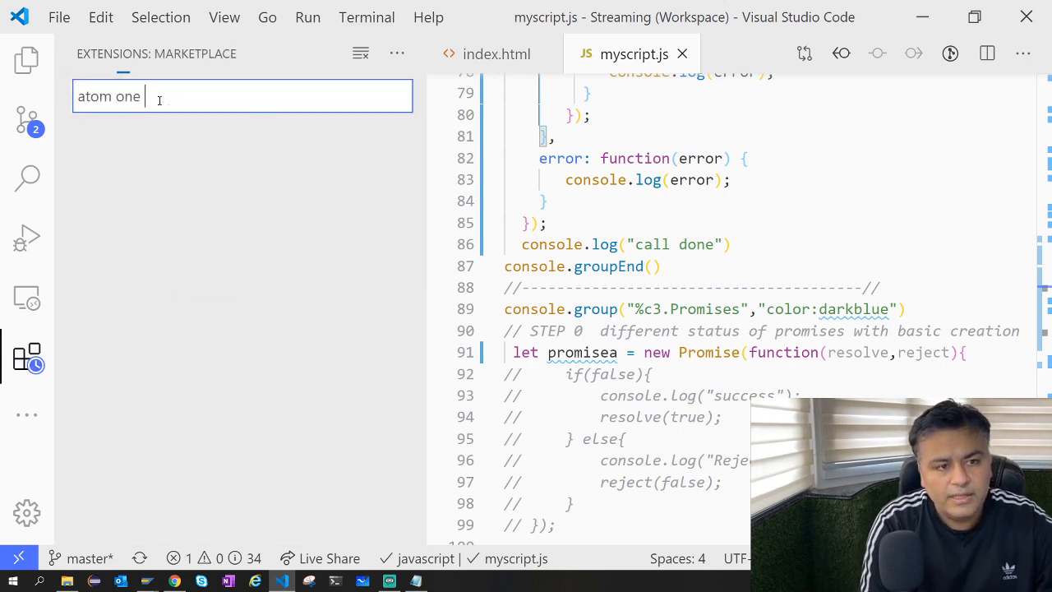
pyautogui.write('atom one')
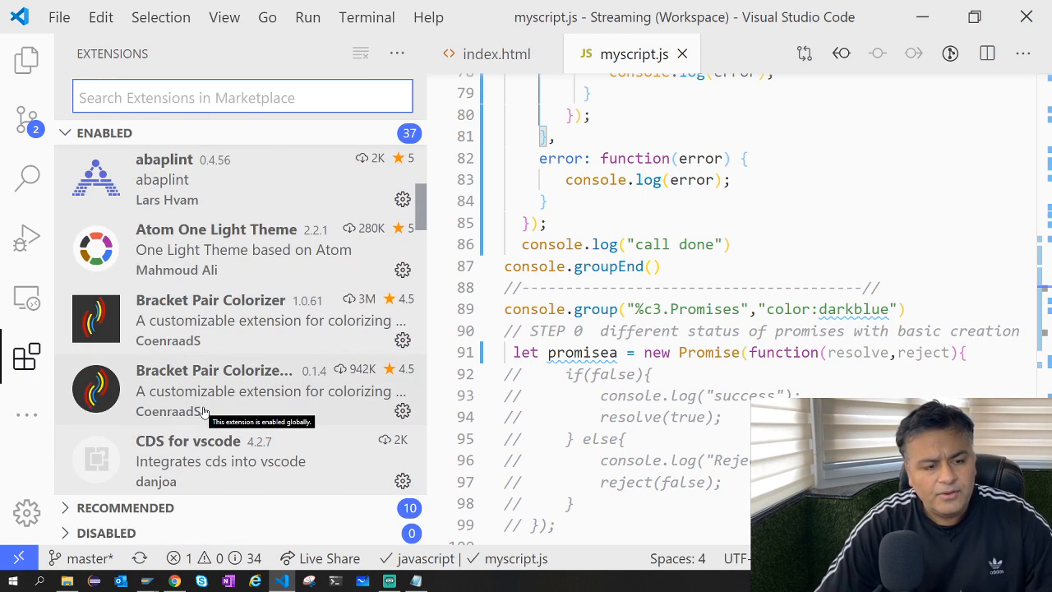
pyautogui.click(216, 228)
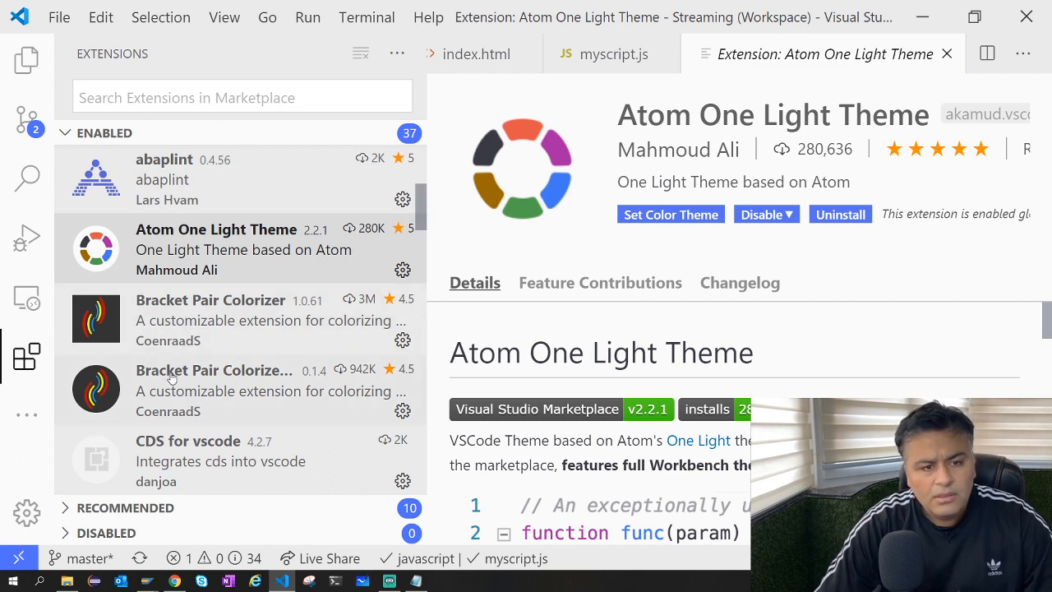
# View Set Color Theme and Feature Contributions, confirming the extension adds one colour theme
pyautogui.click(670, 214)
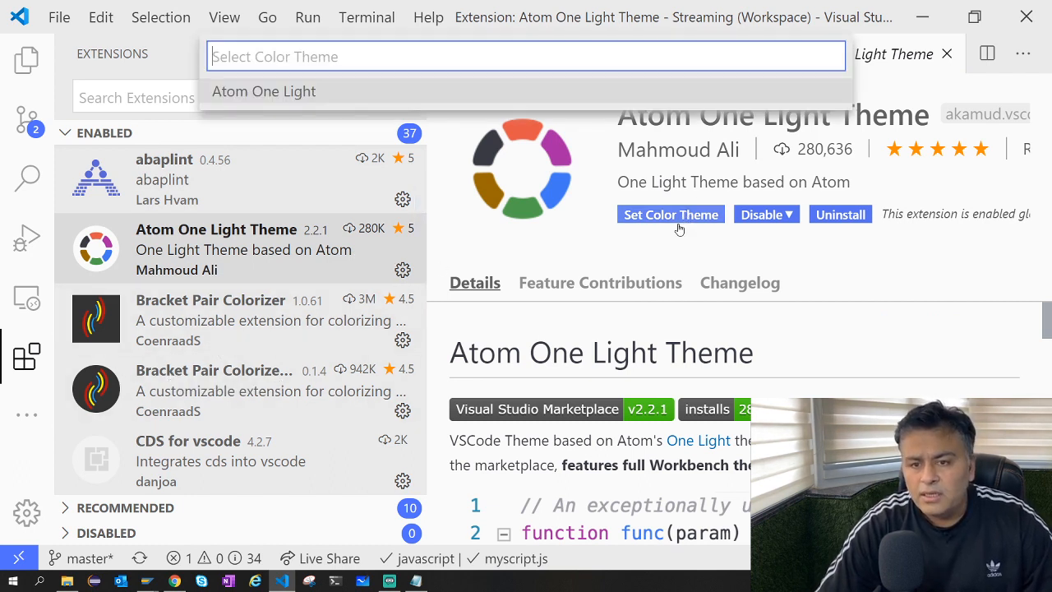
pyautogui.click(600, 282)
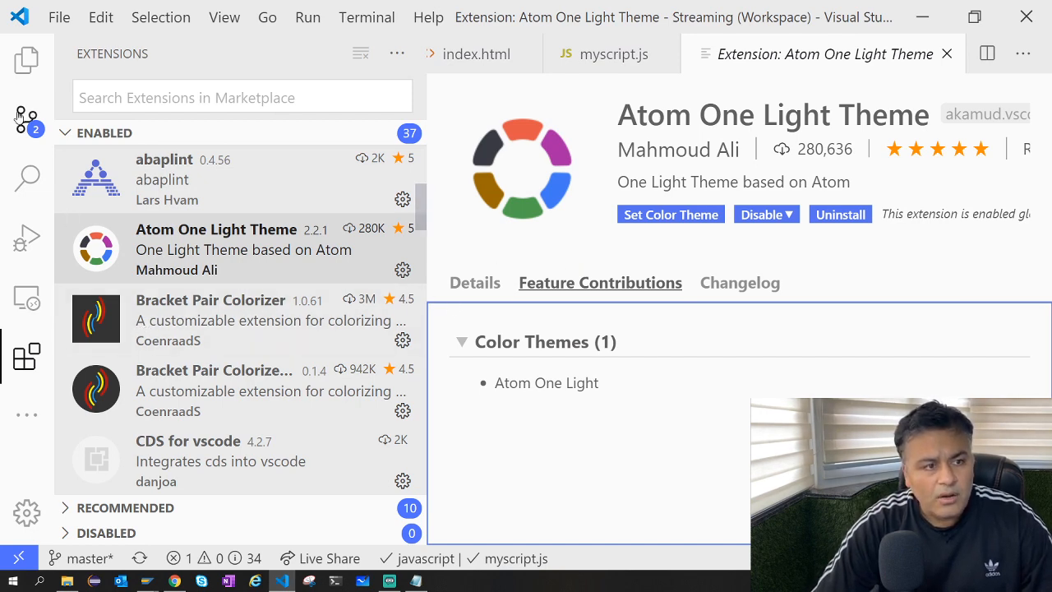
# Return via Explorer to index.html and myscript.js, then show the installed extensions again
pyautogui.click(27, 60)
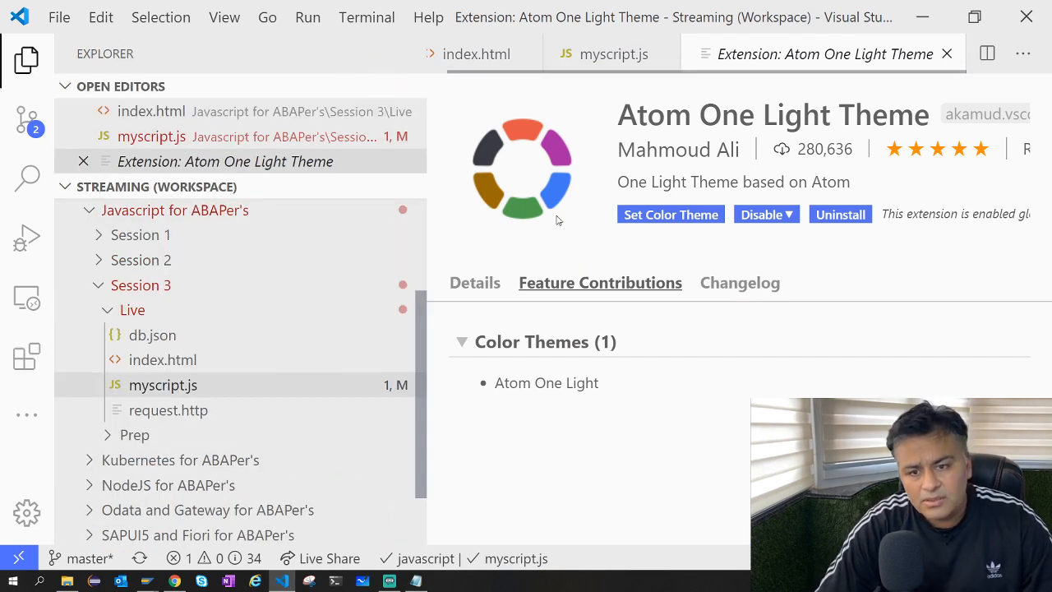
pyautogui.click(151, 111)
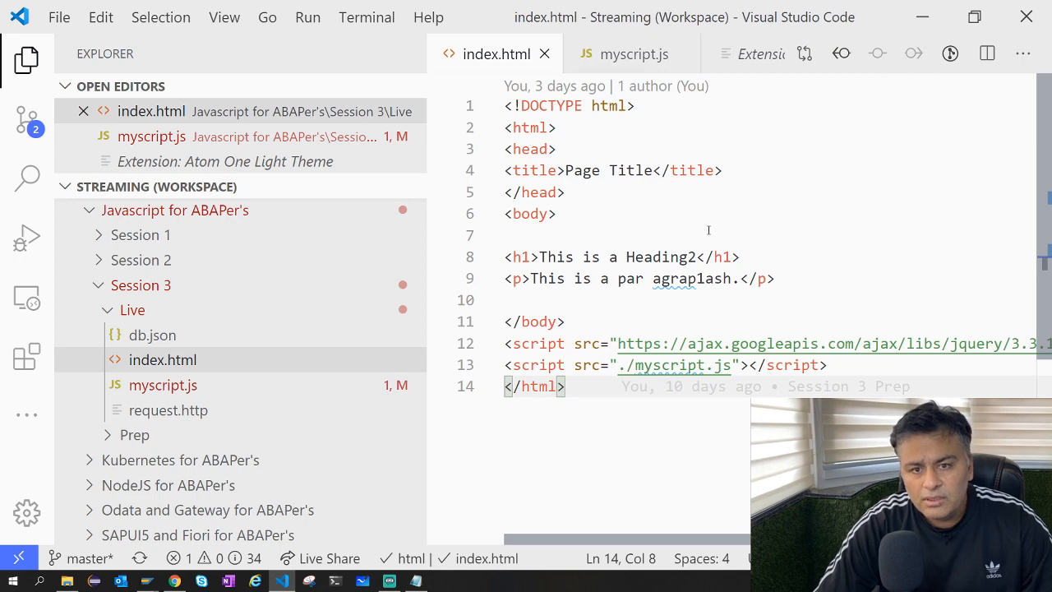
pyautogui.click(632, 54)
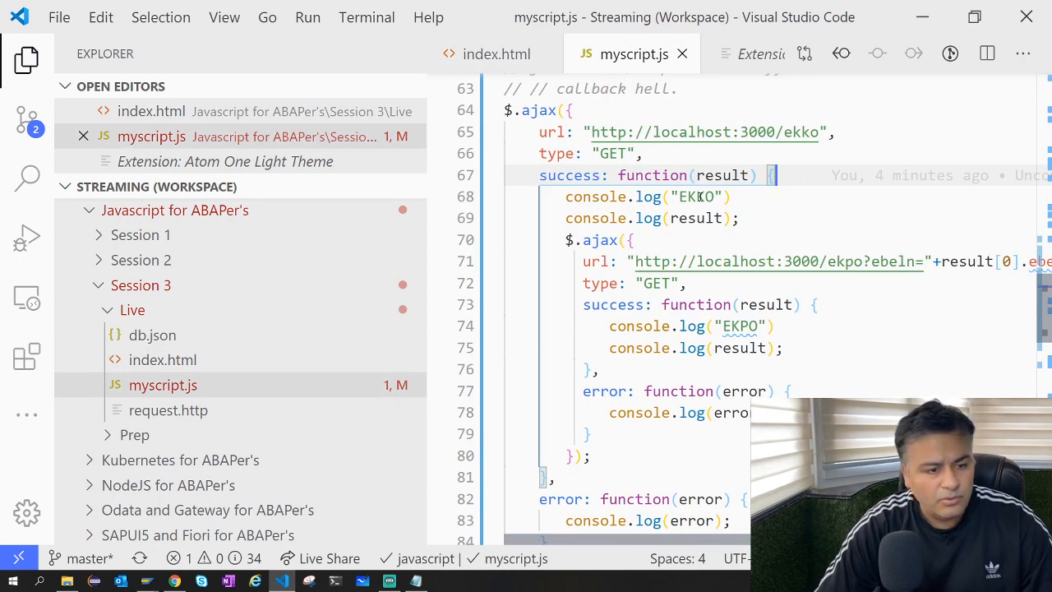
pyautogui.click(27, 355)
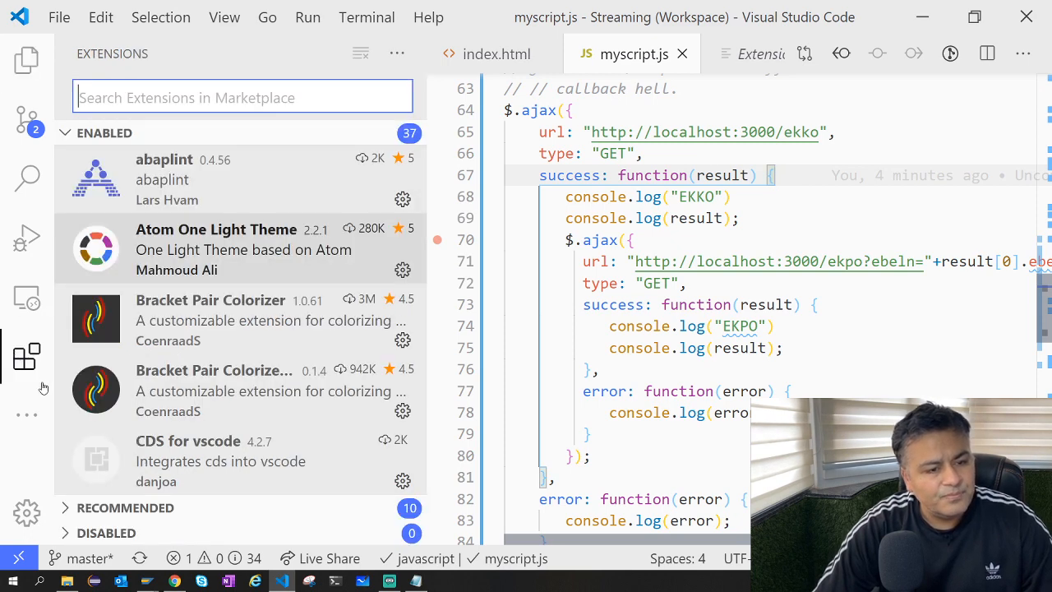
pyautogui.moveTo(218, 315)
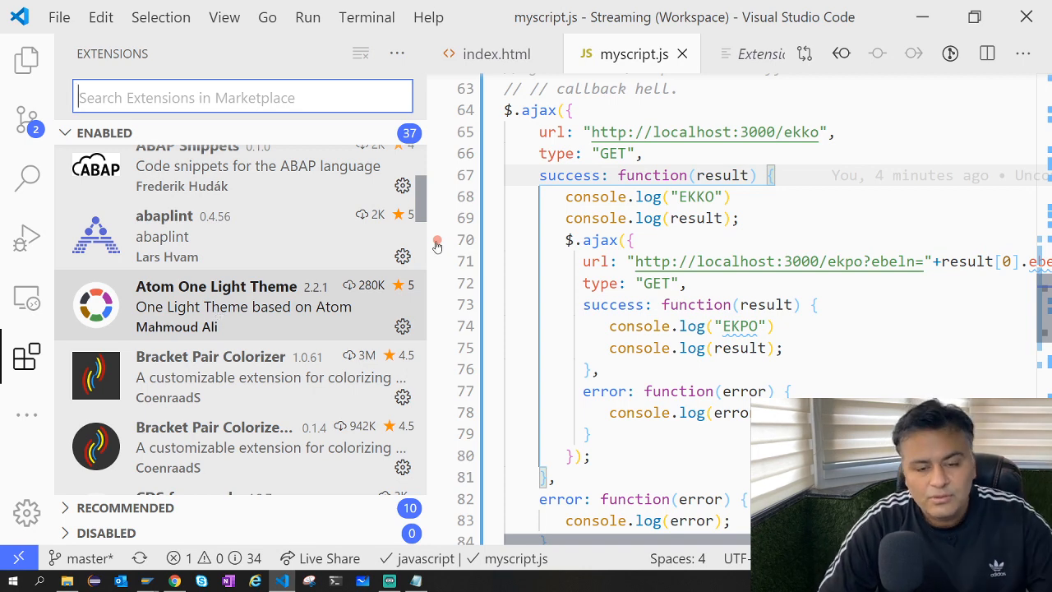
pyautogui.moveTo(281, 328)
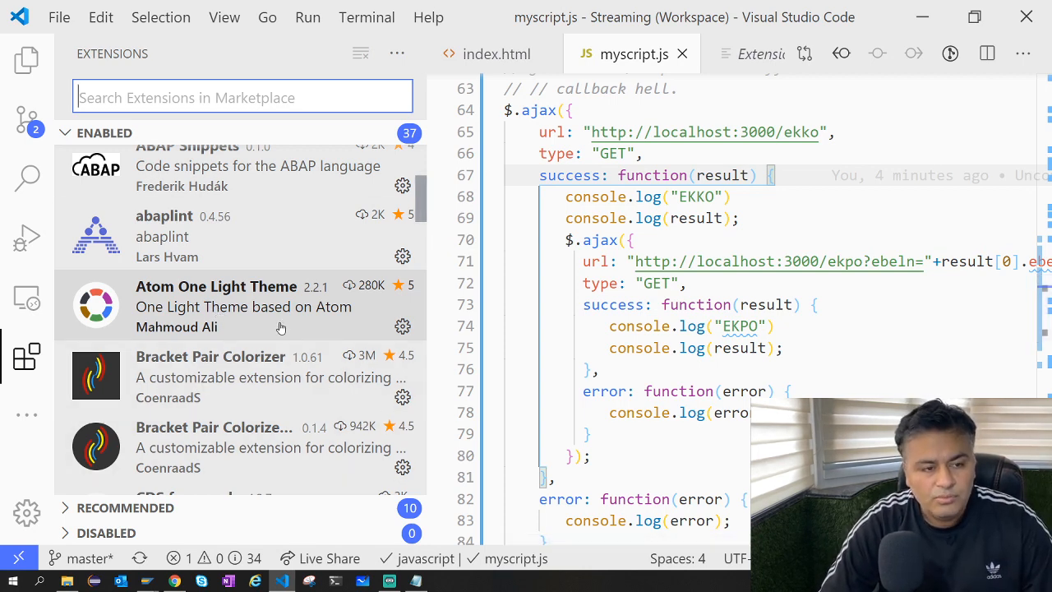
pyautogui.moveTo(222, 386)
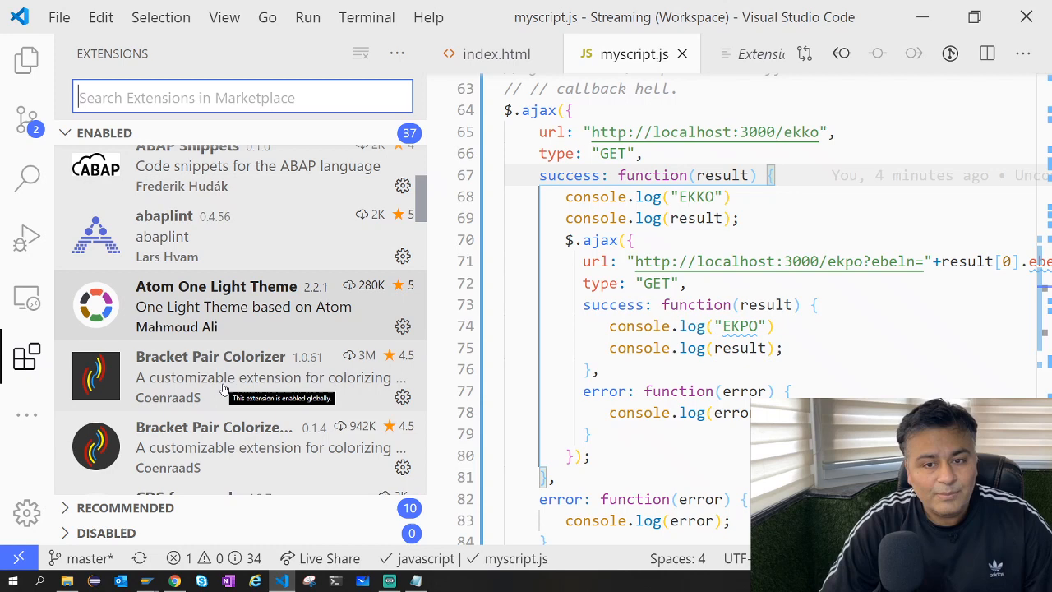
pyautogui.scroll(-3)
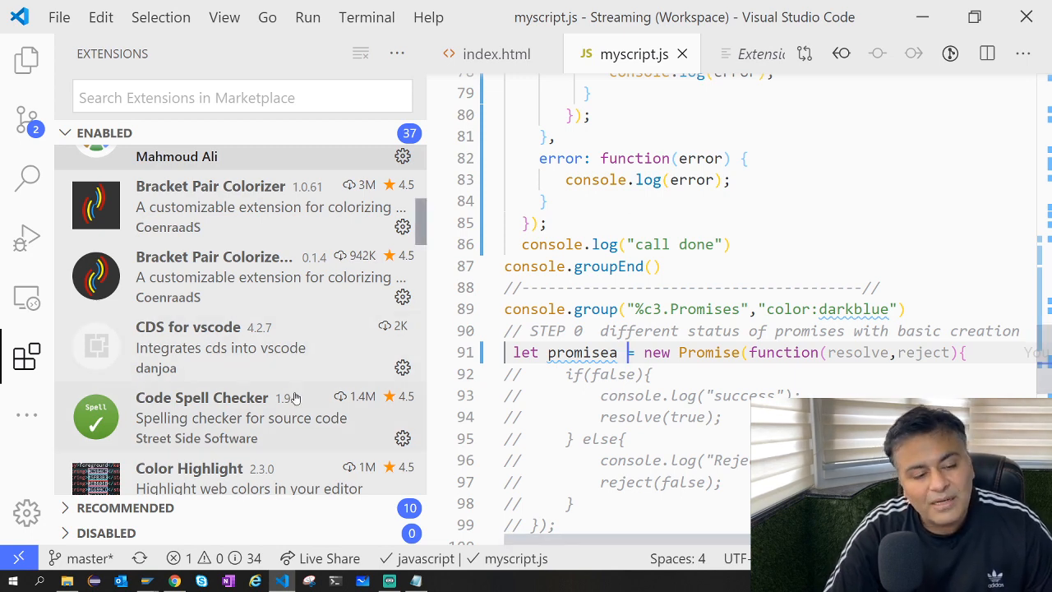
pyautogui.scroll(-3)
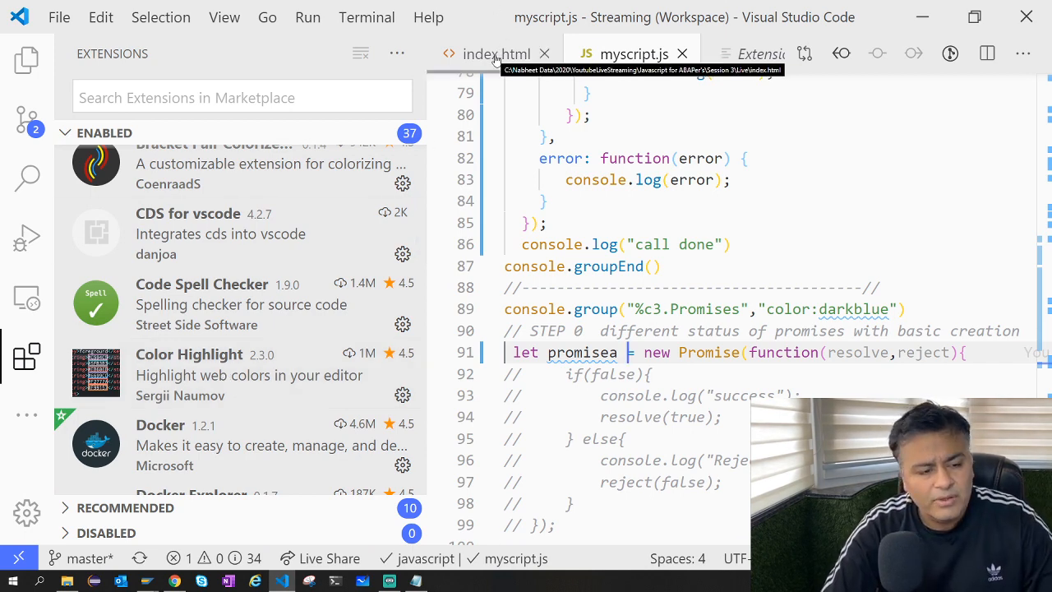
# Enter the hex colour #F2777C on line 7 of index.html to see Color Highlight tint it
pyautogui.click(494, 53)
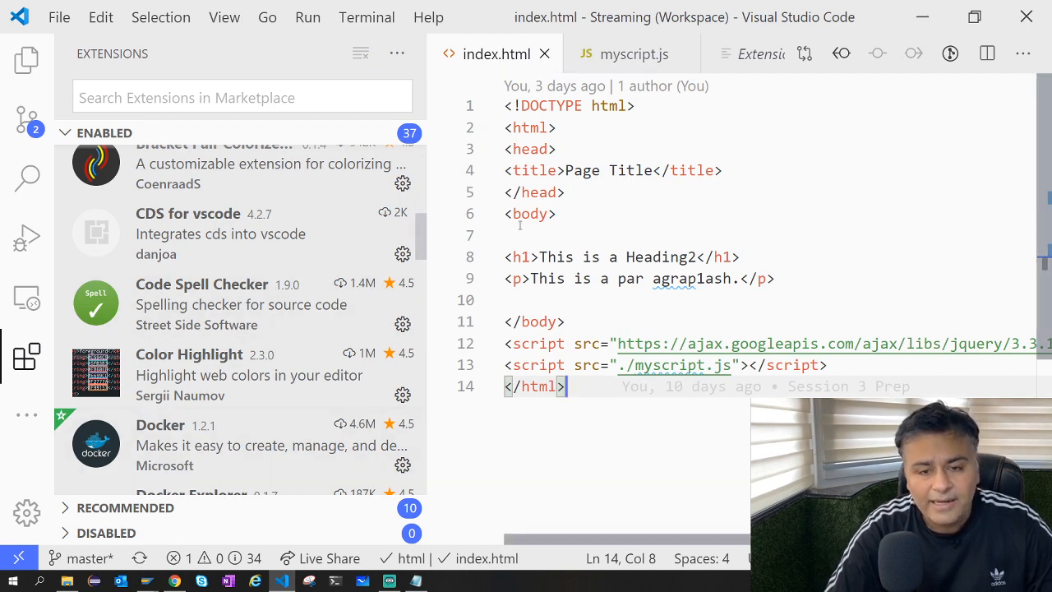
pyautogui.write('#')
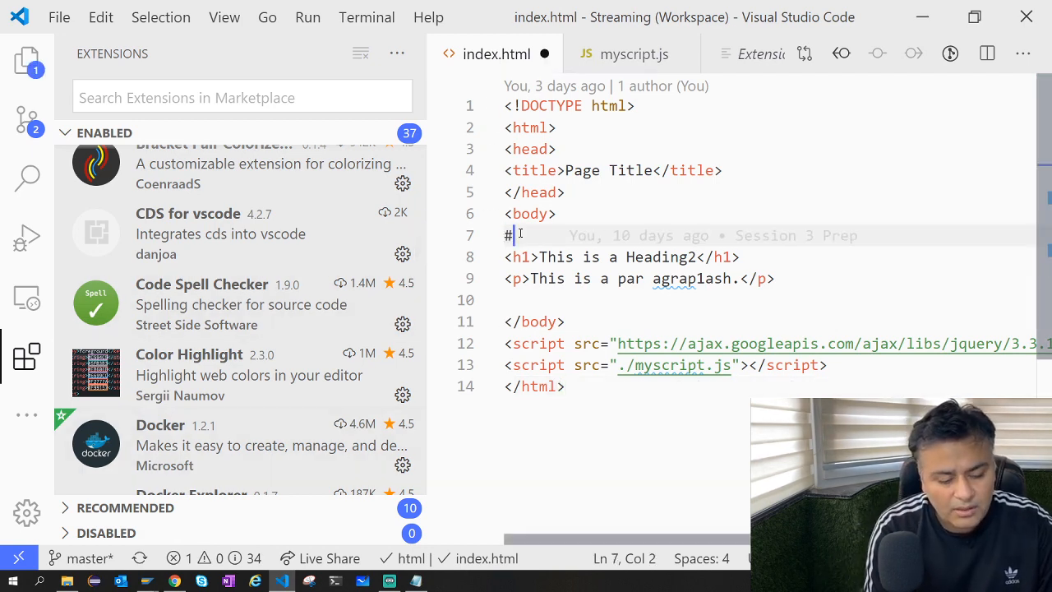
pyautogui.write('F277')
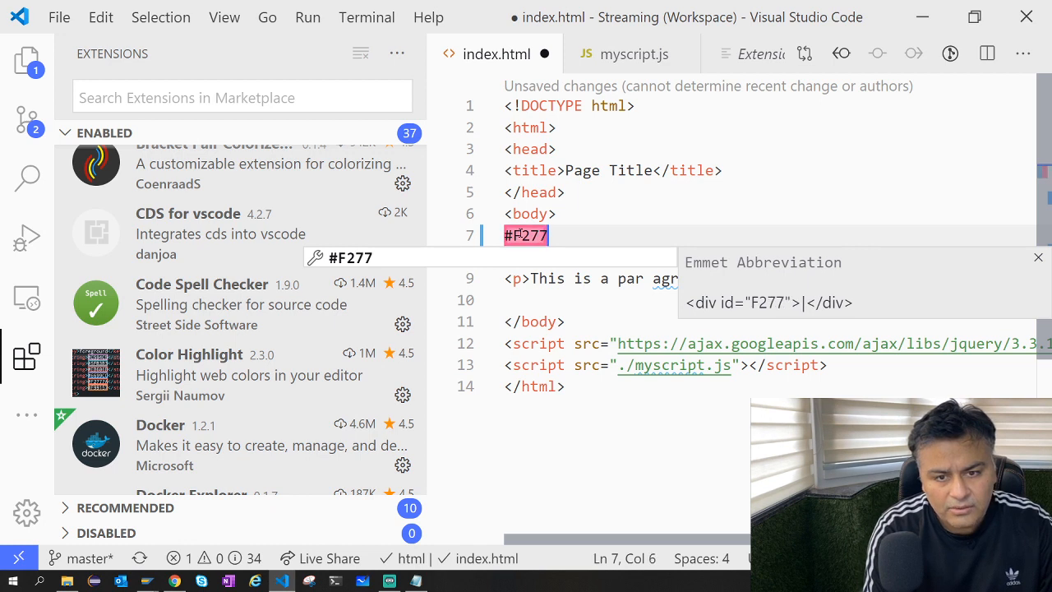
pyautogui.write('7A')
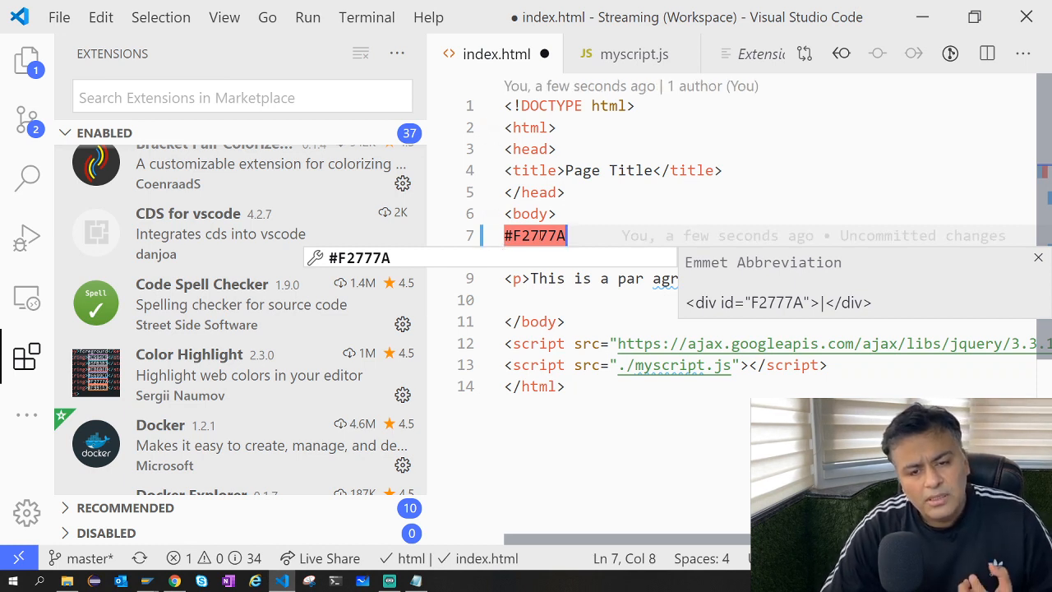
pyautogui.press('Backspace')
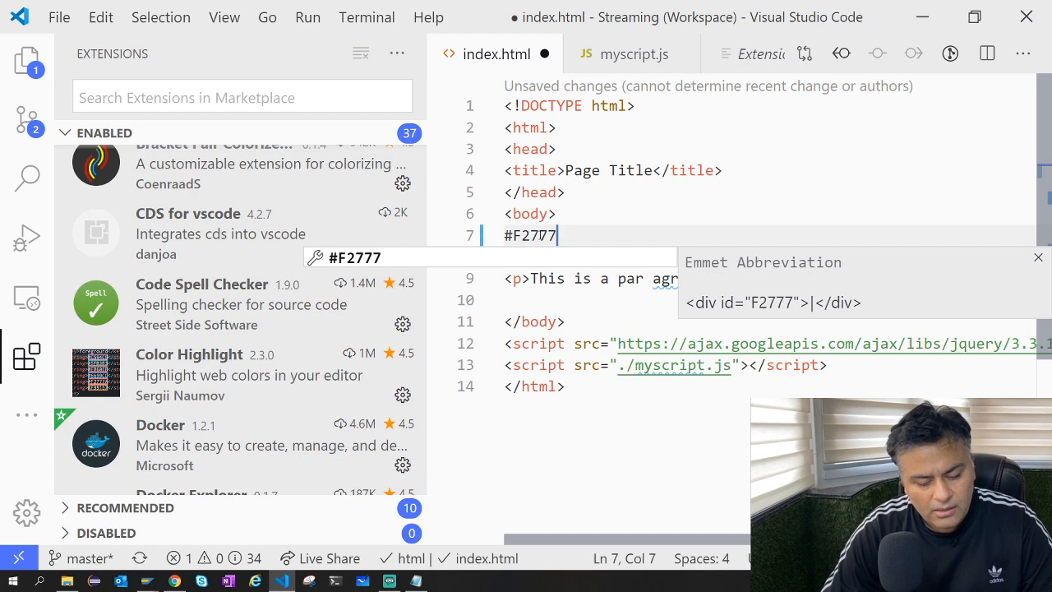
pyautogui.write('C')
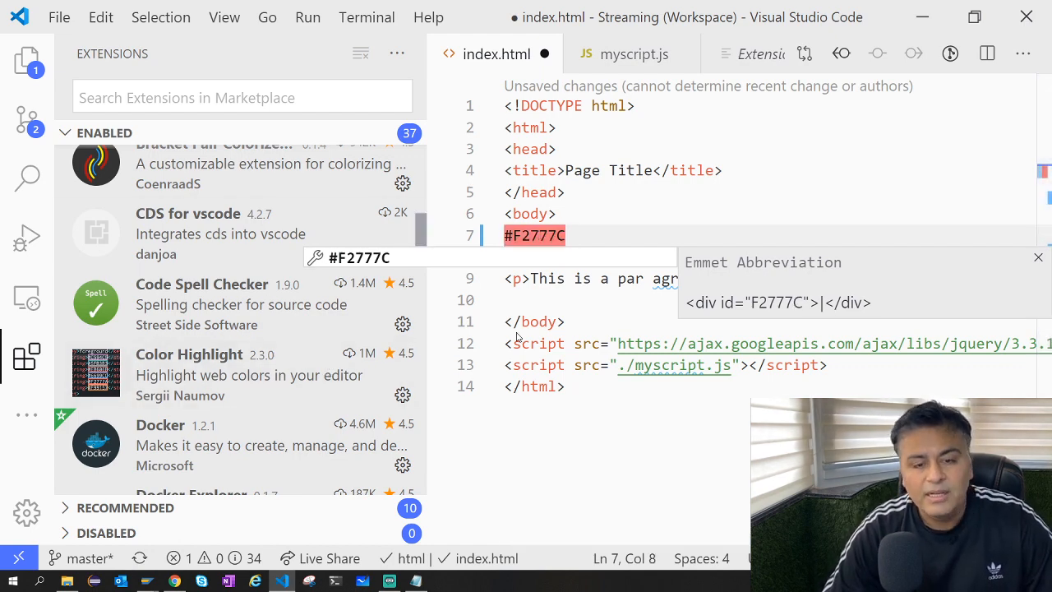
# Remove the test colour code, leaving line 7 blank
pyautogui.scroll(-3)
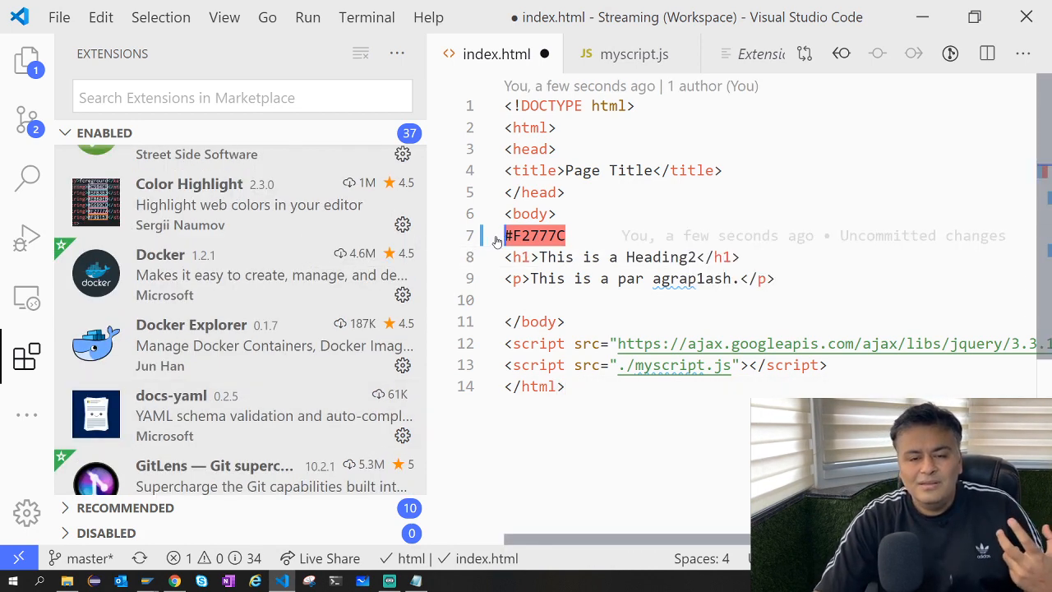
pyautogui.press('Delete')
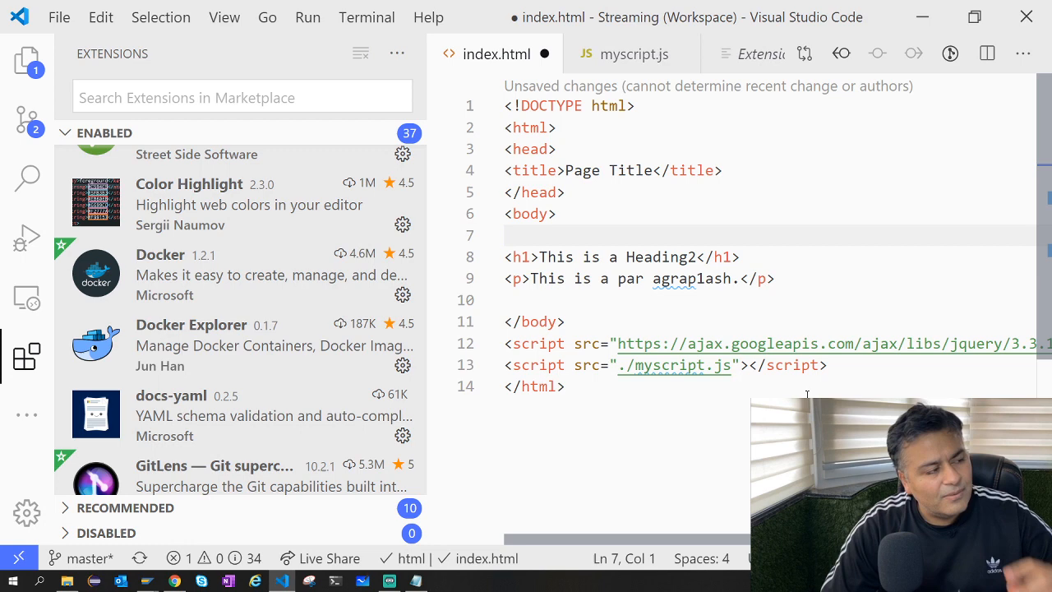
# Check the pending Git changes in Source Control
pyautogui.scroll(-3)
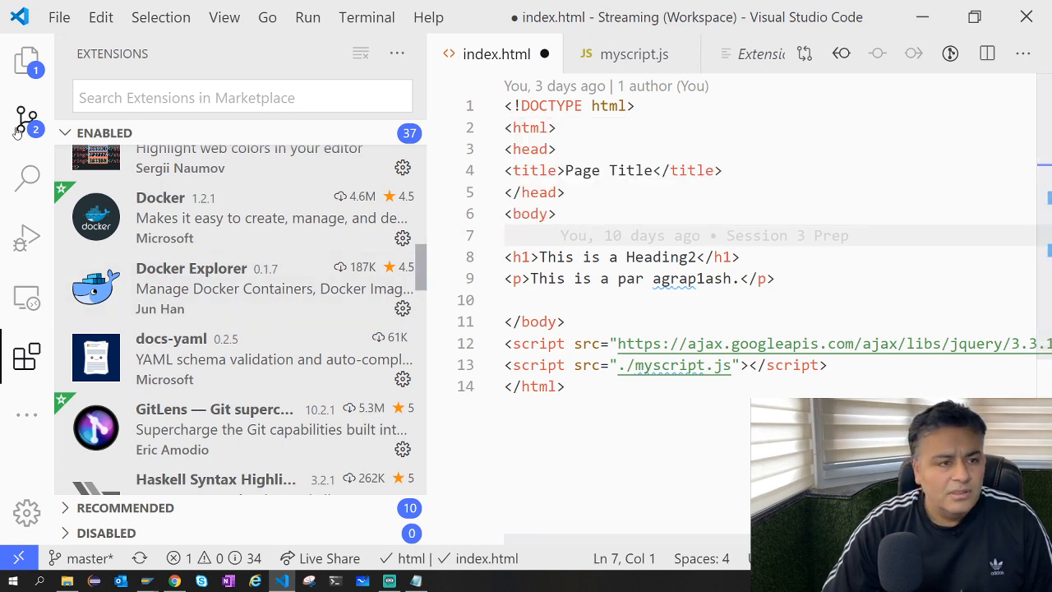
pyautogui.click(27, 61)
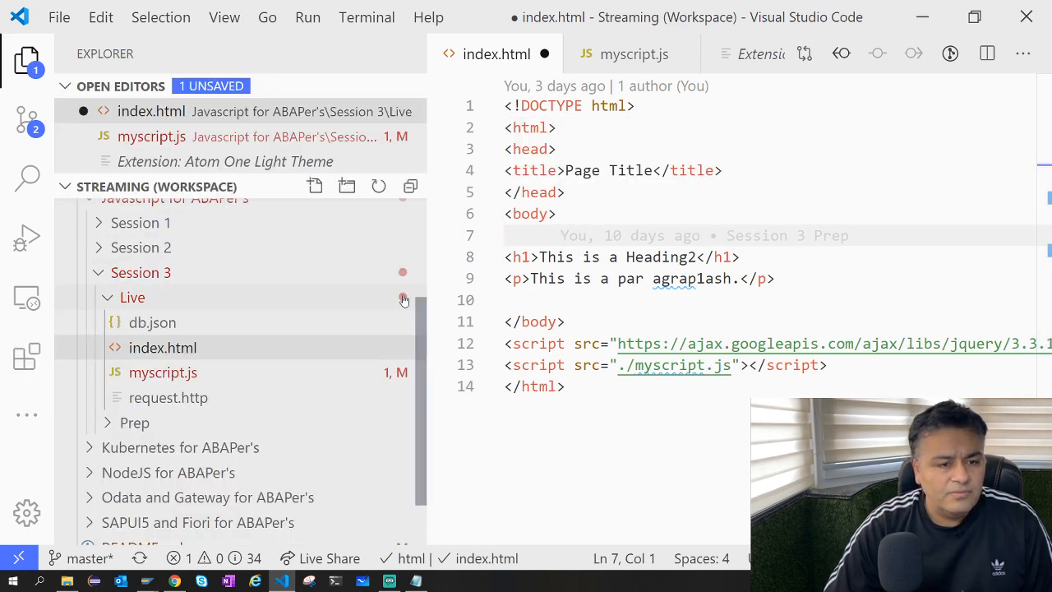
pyautogui.click(26, 119)
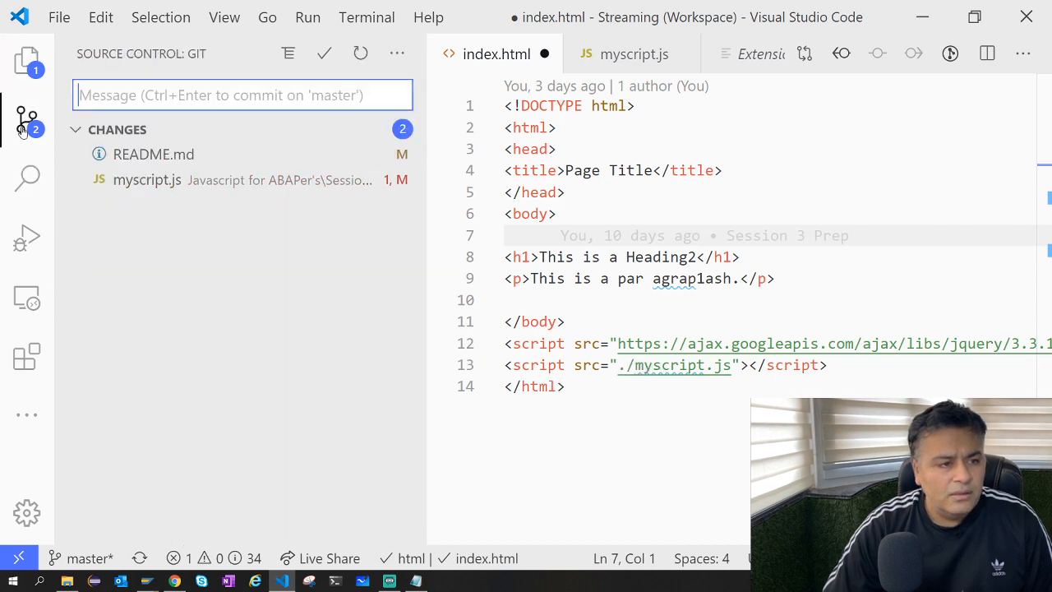
pyautogui.moveTo(197, 179)
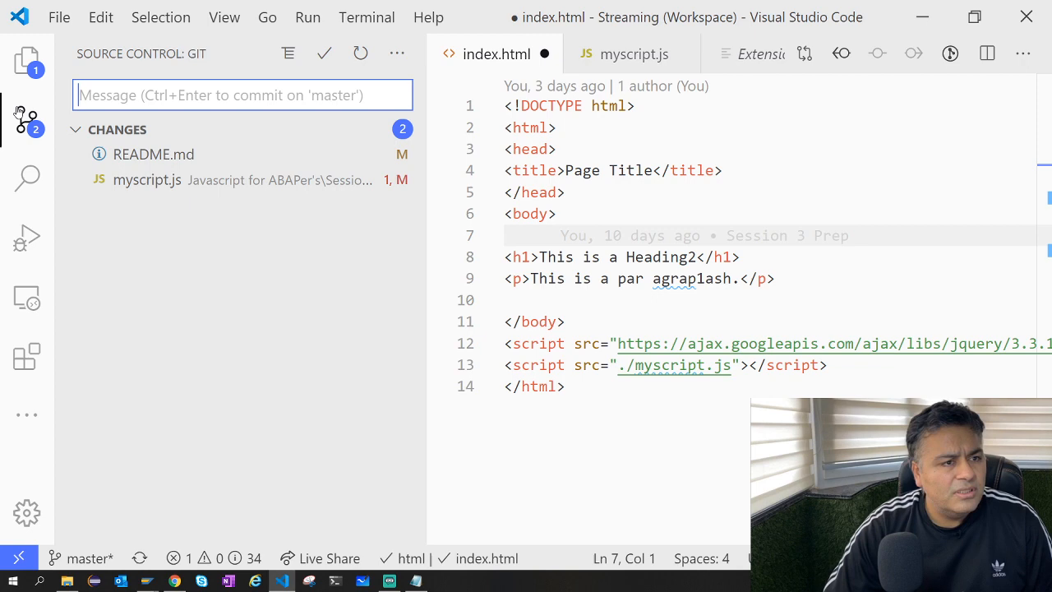
# Show the installed extensions list with myscript.js in the editor
pyautogui.click(27, 355)
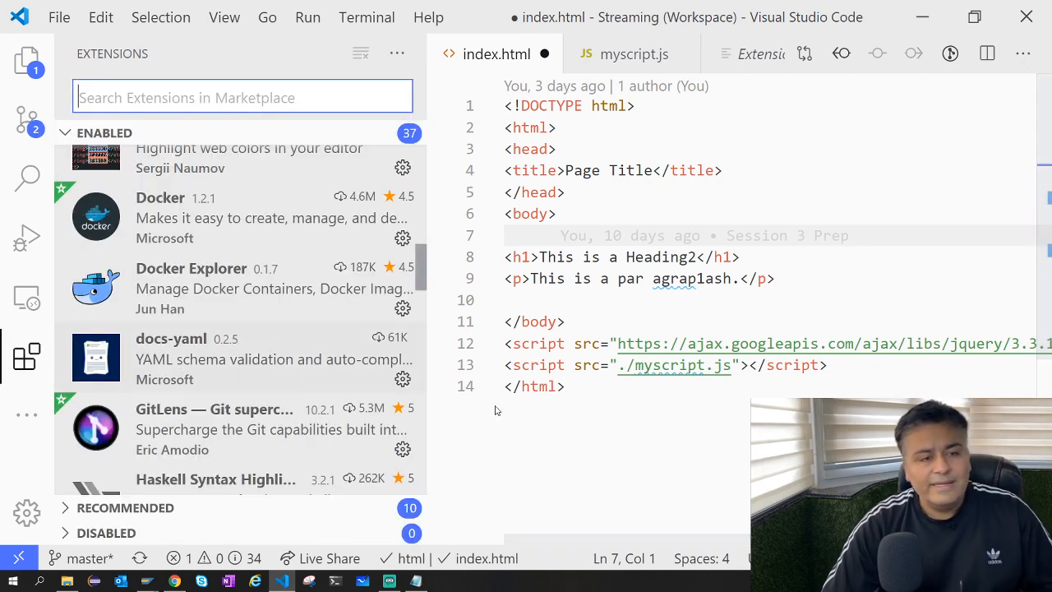
pyautogui.click(633, 53)
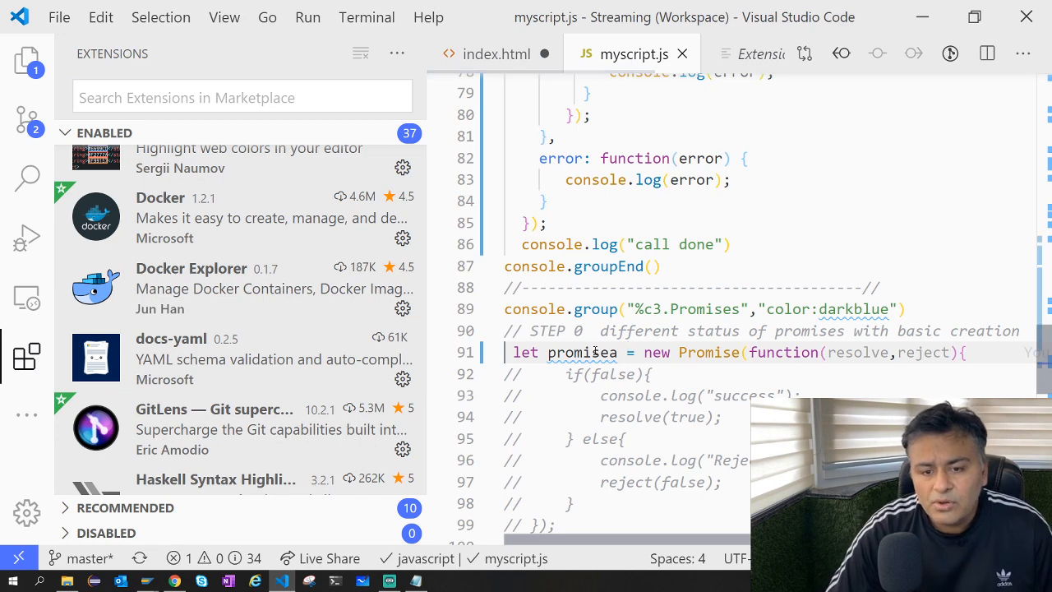
# Read through the Live Server extension page, then return to index.html
pyautogui.scroll(-3)
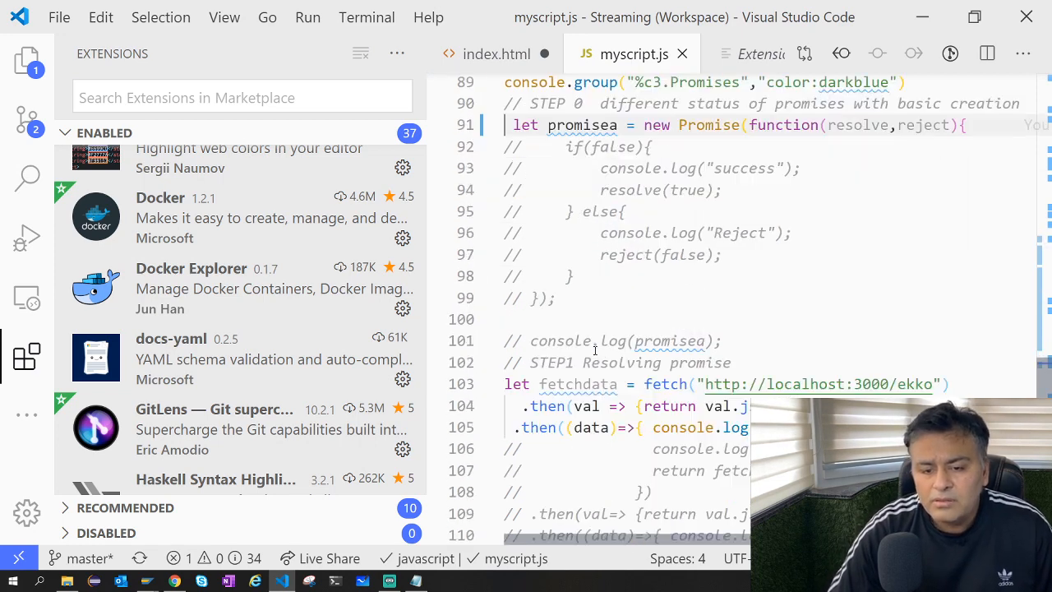
pyautogui.scroll(-3)
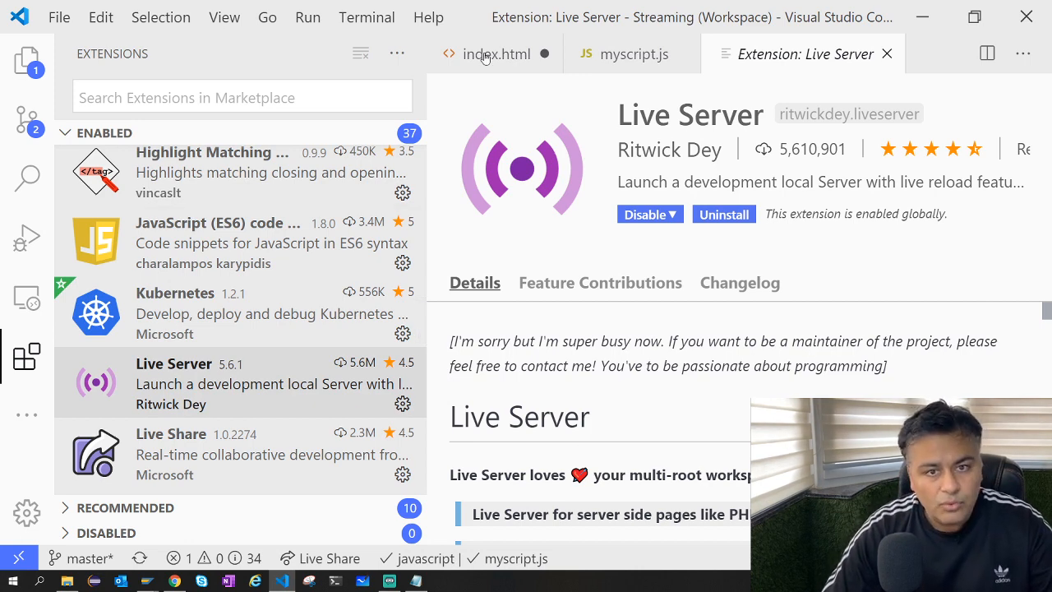
pyautogui.click(495, 53)
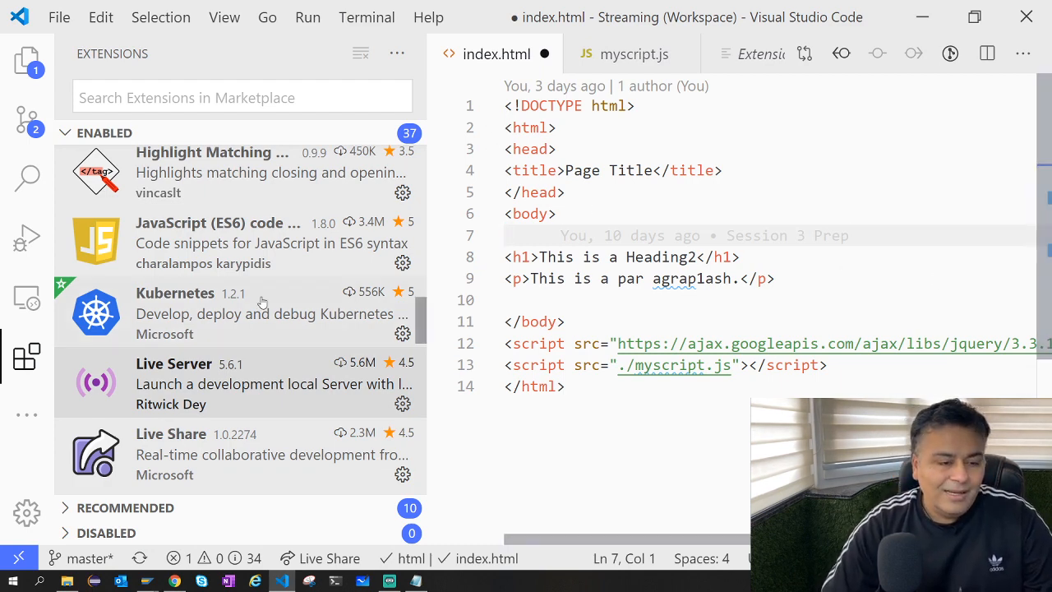
pyautogui.scroll(-3)
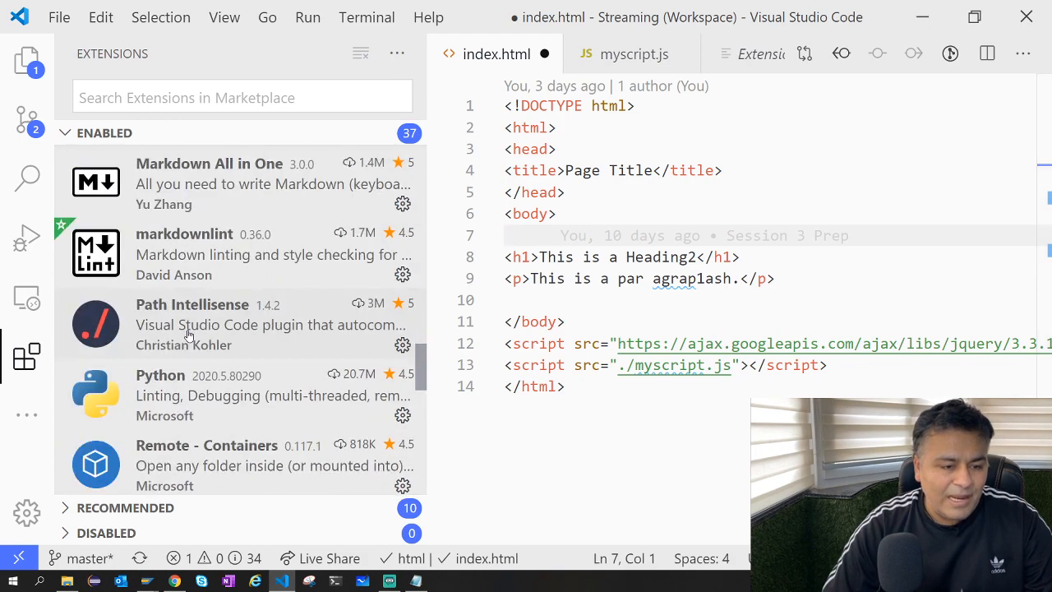
# Scroll the Enabled list down to TODO Highlight and switch to myscript.js
pyautogui.scroll(-3)
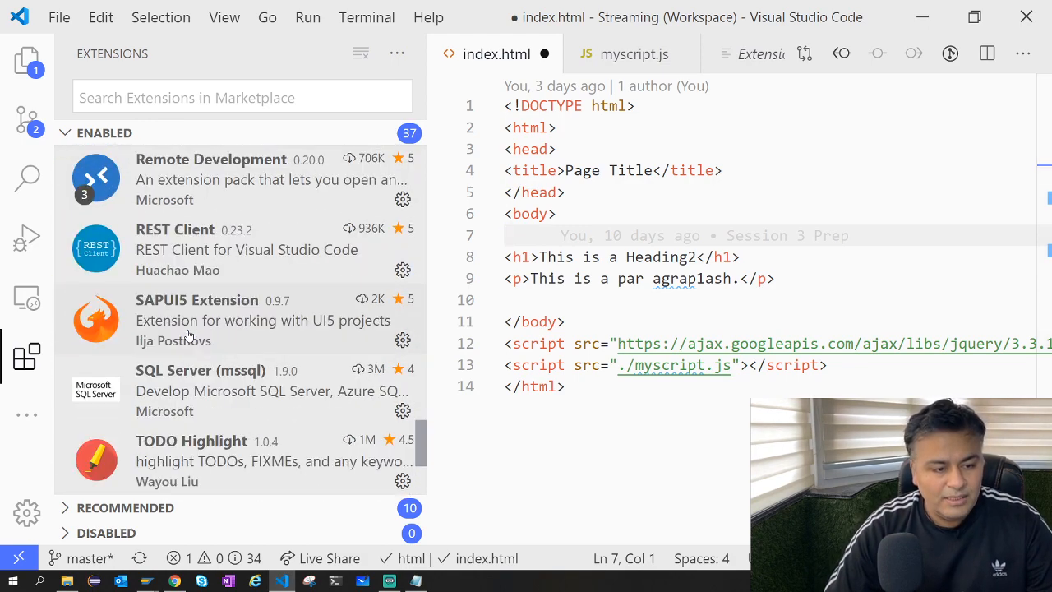
pyautogui.scroll(-3)
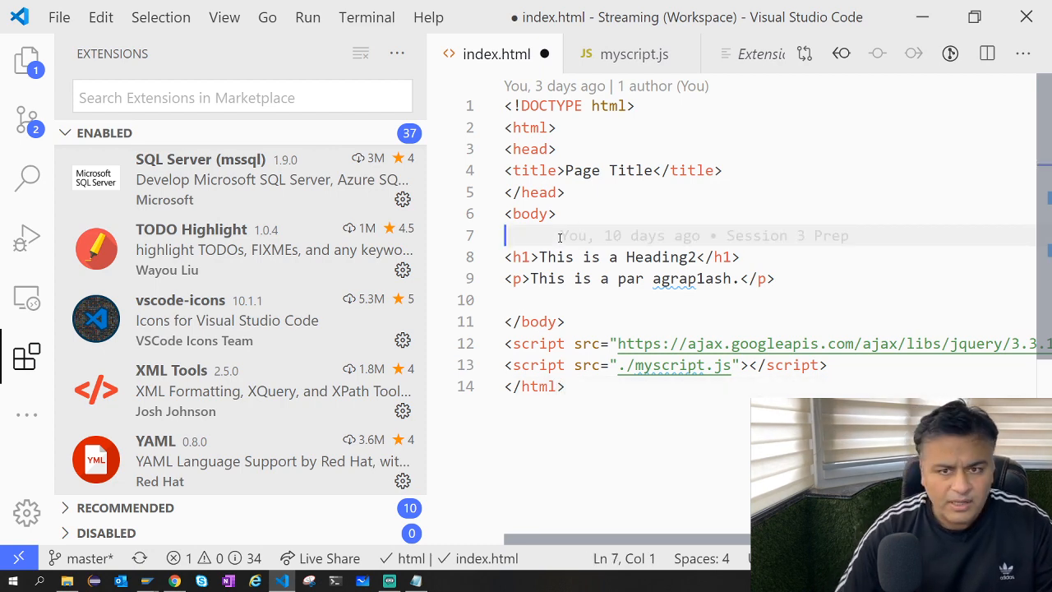
pyautogui.click(633, 54)
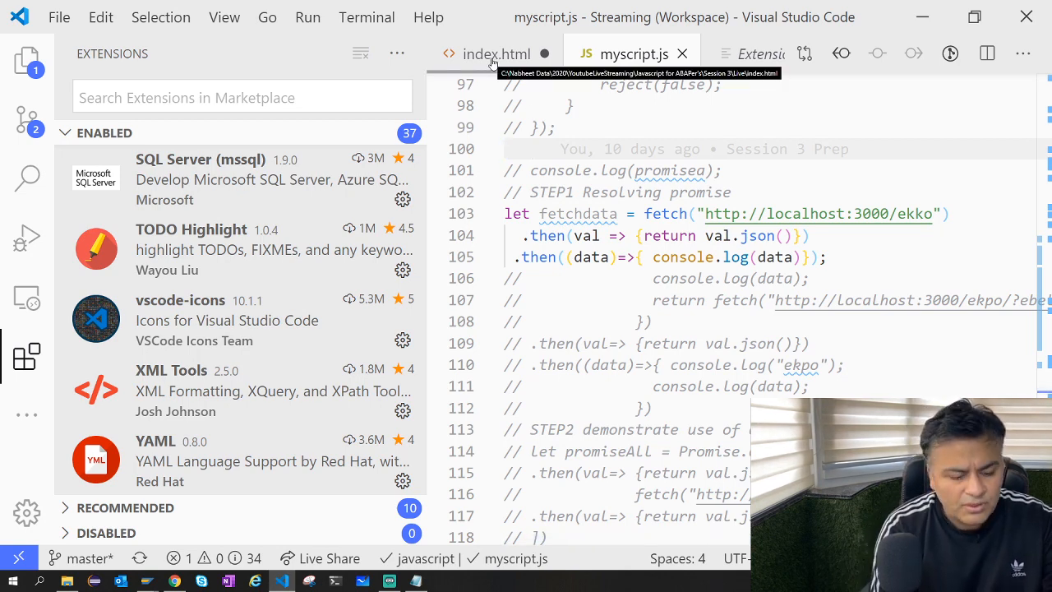
# Write a highlighted FIXME:/TODO: comment above the console.log calls in myscript.js
pyautogui.write('FIXME:')
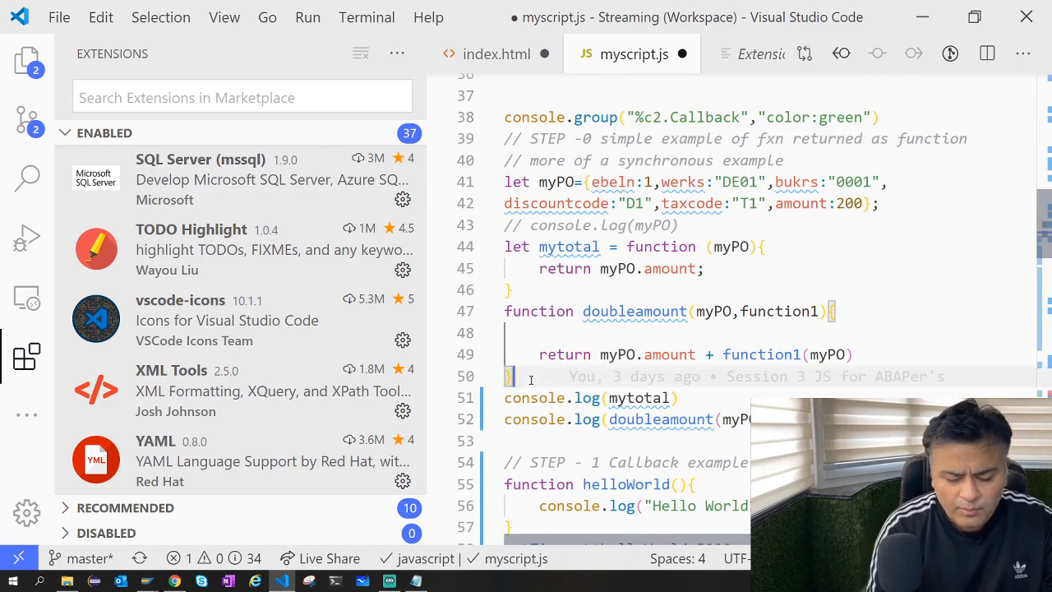
pyautogui.write('// TODO:')
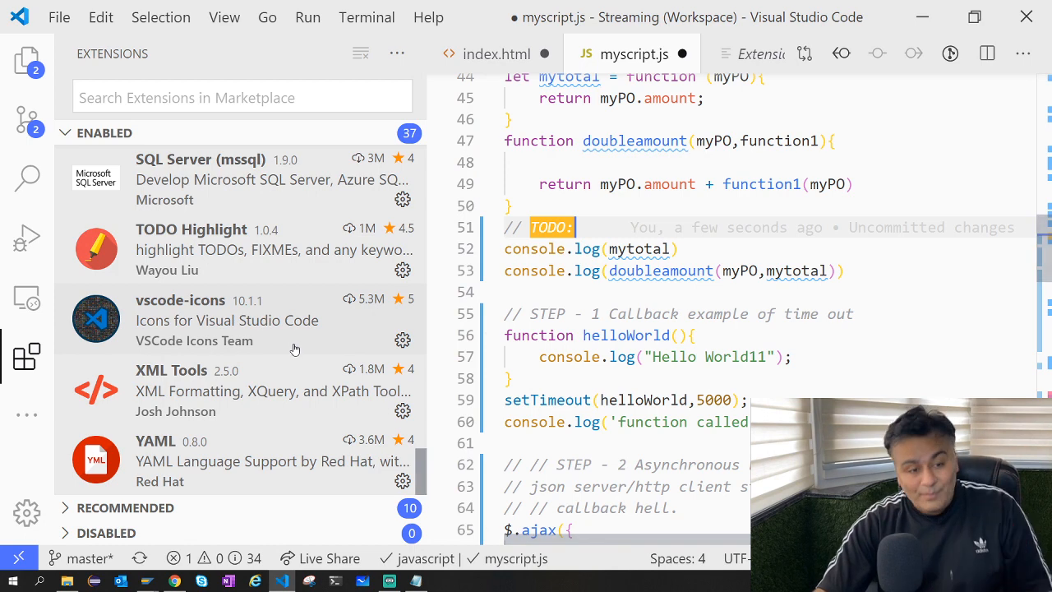
pyautogui.moveTo(219, 446)
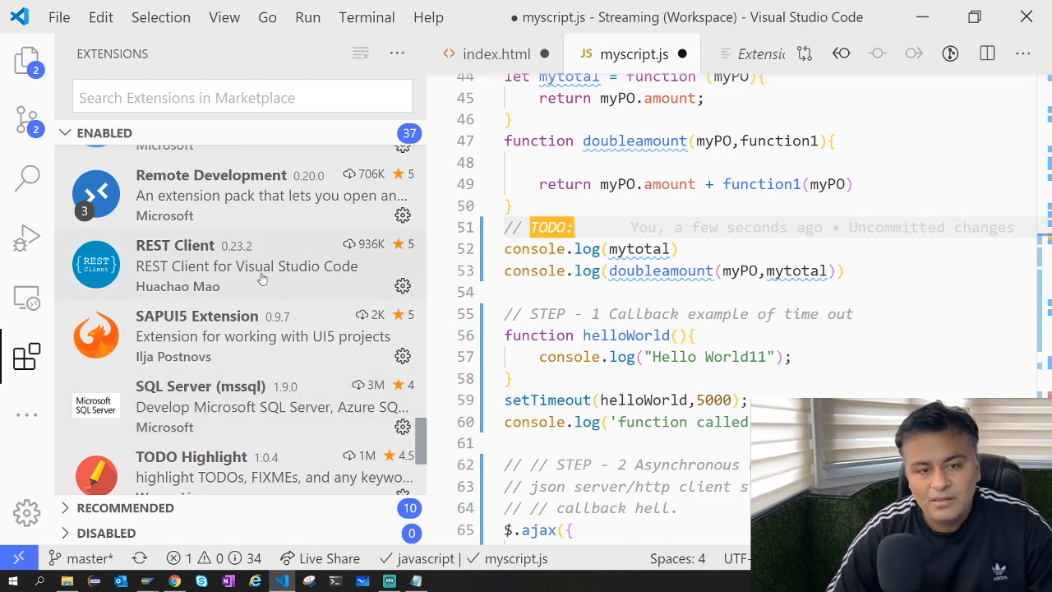
# Open request.http from Session 3 > Live, showing three GET requests to localhost:3000
pyautogui.click(27, 61)
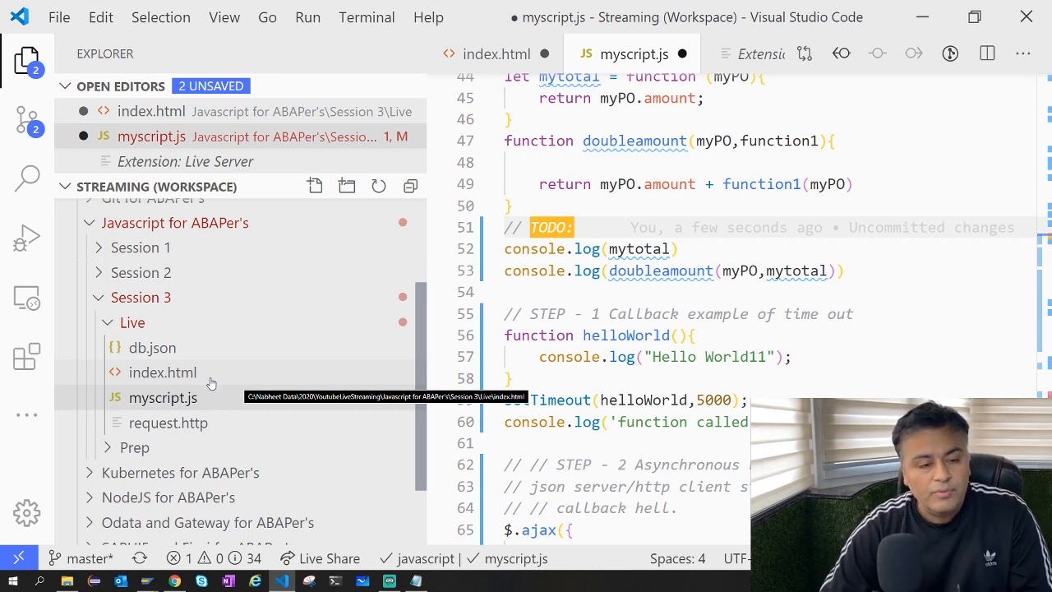
pyautogui.click(168, 423)
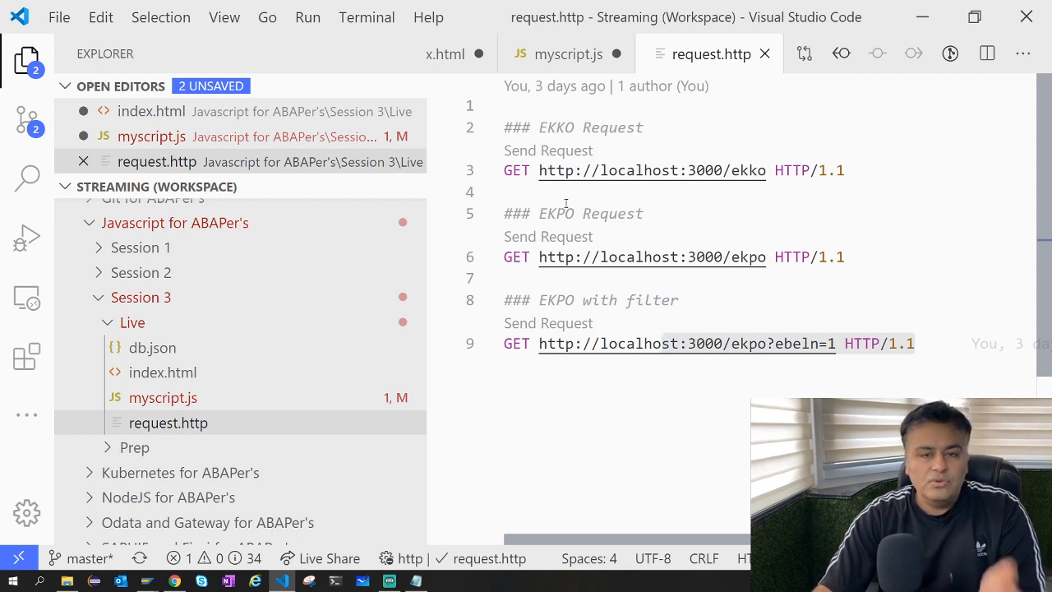
pyautogui.moveTo(582, 307)
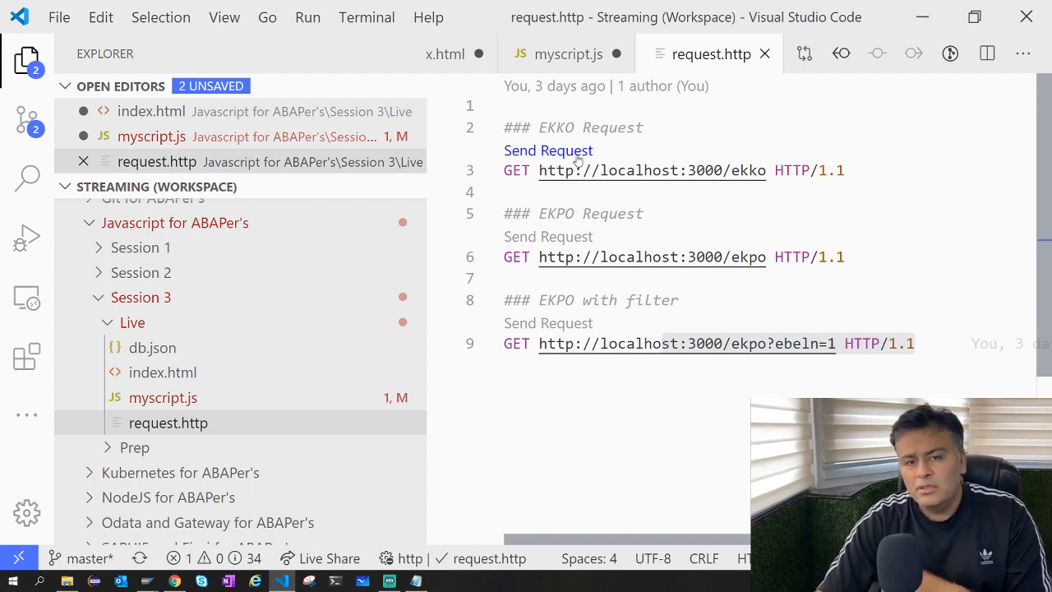
# Send the EKKO GET request via its Send Request CodeLens, getting a connection-rejected error
pyautogui.click(548, 150)
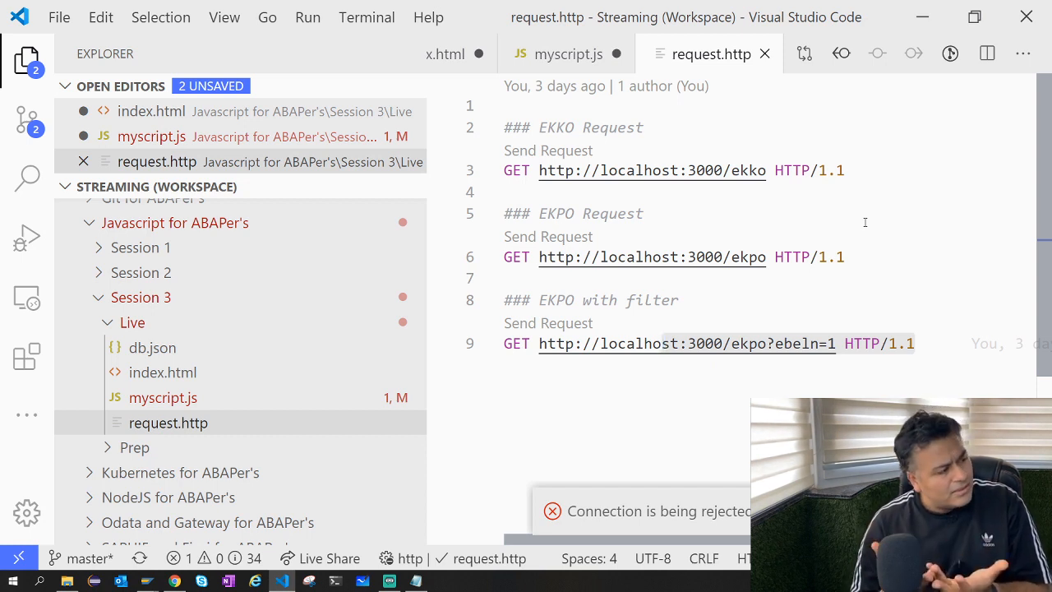
pyautogui.moveTo(746, 5)
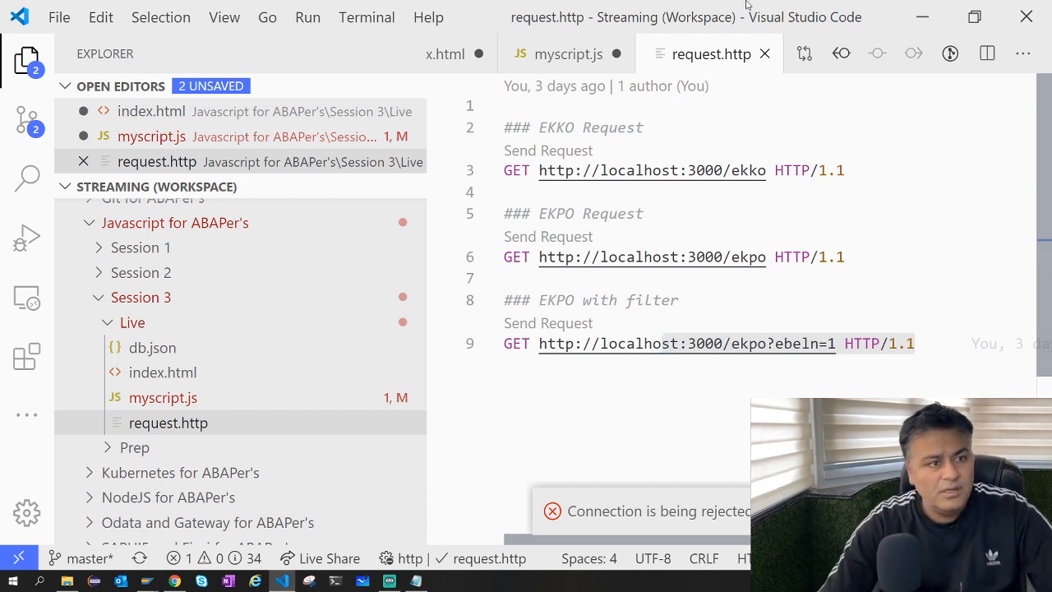
# Browse the Recommended extensions list in the sidebar, showing ESLint, Debugger for Chrome and npm
pyautogui.click(26, 355)
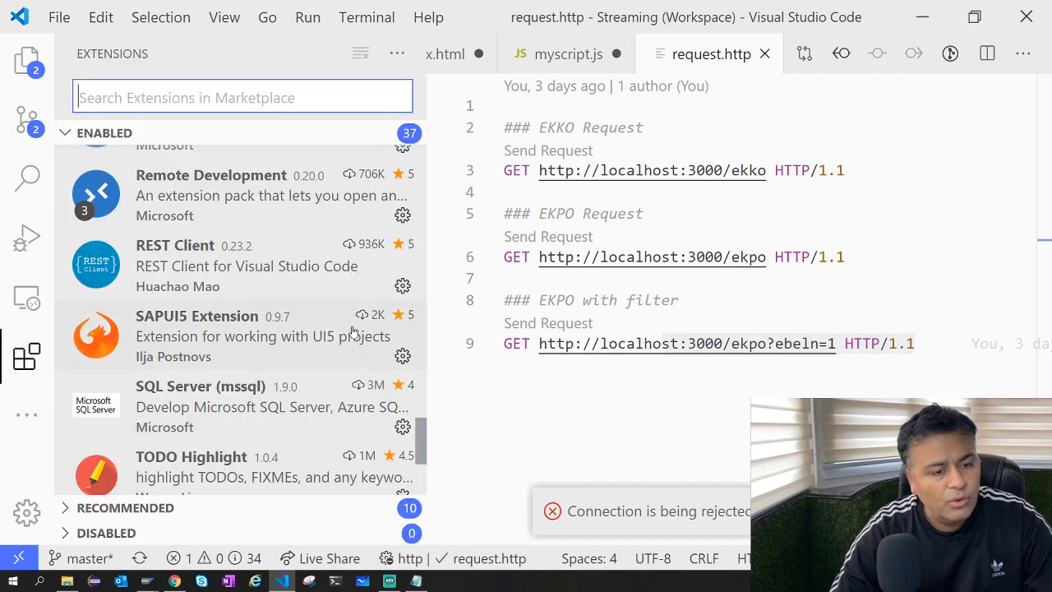
pyautogui.scroll(-3)
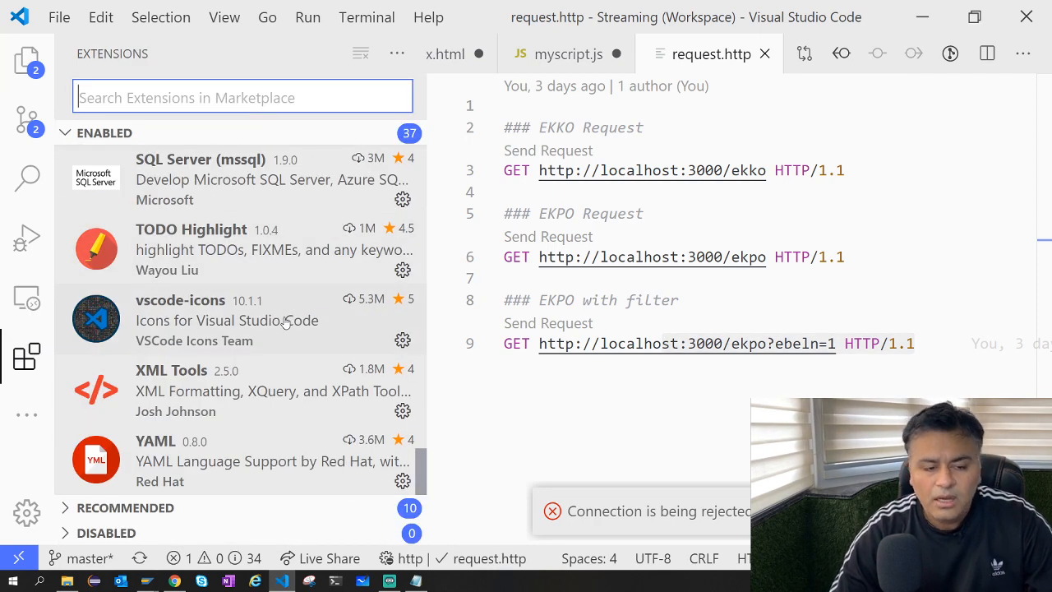
pyautogui.click(26, 356)
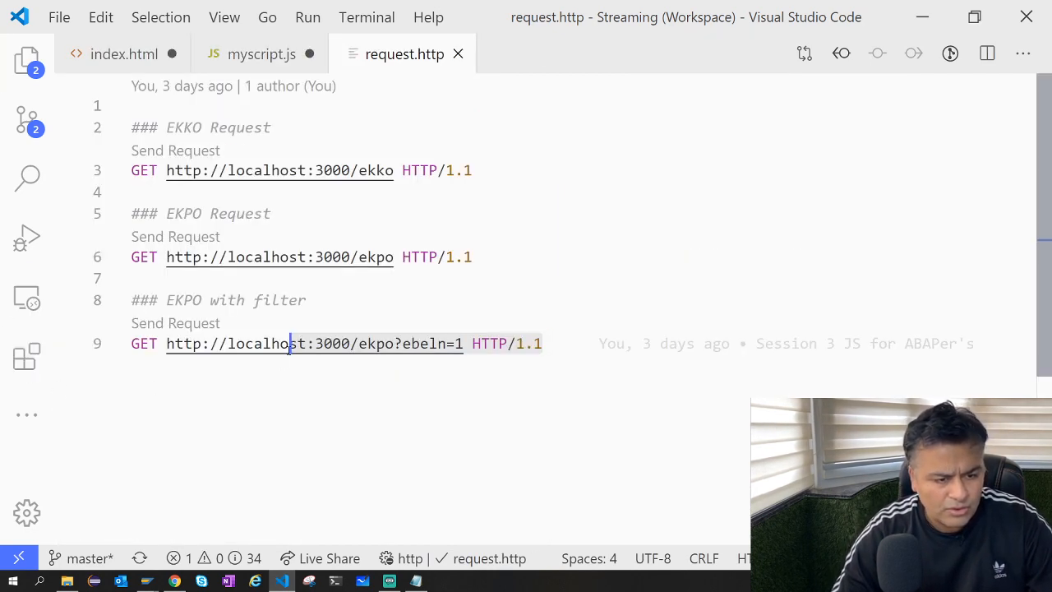
pyautogui.click(27, 357)
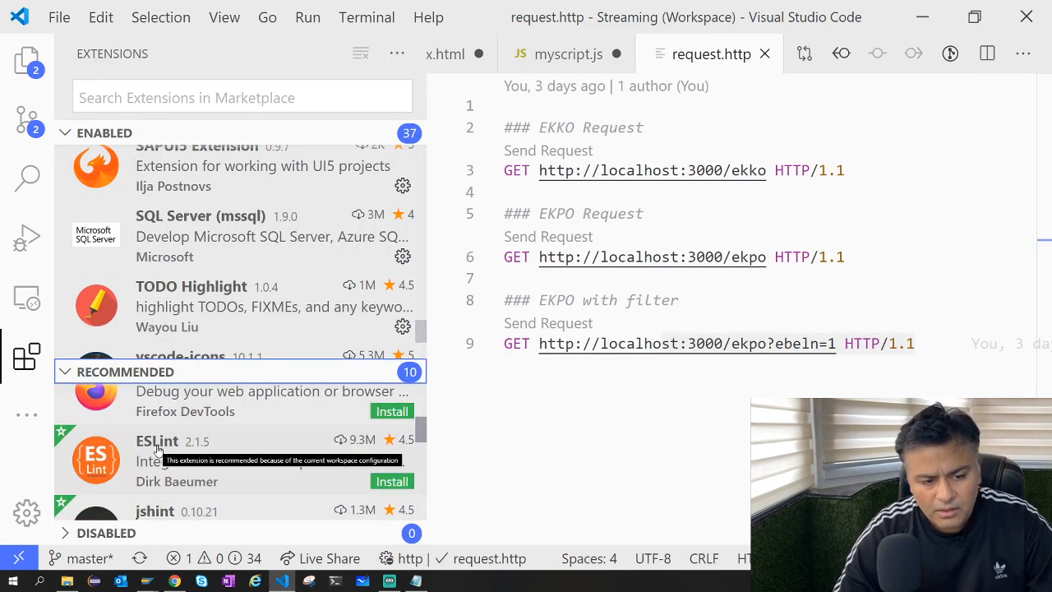
pyautogui.scroll(-3)
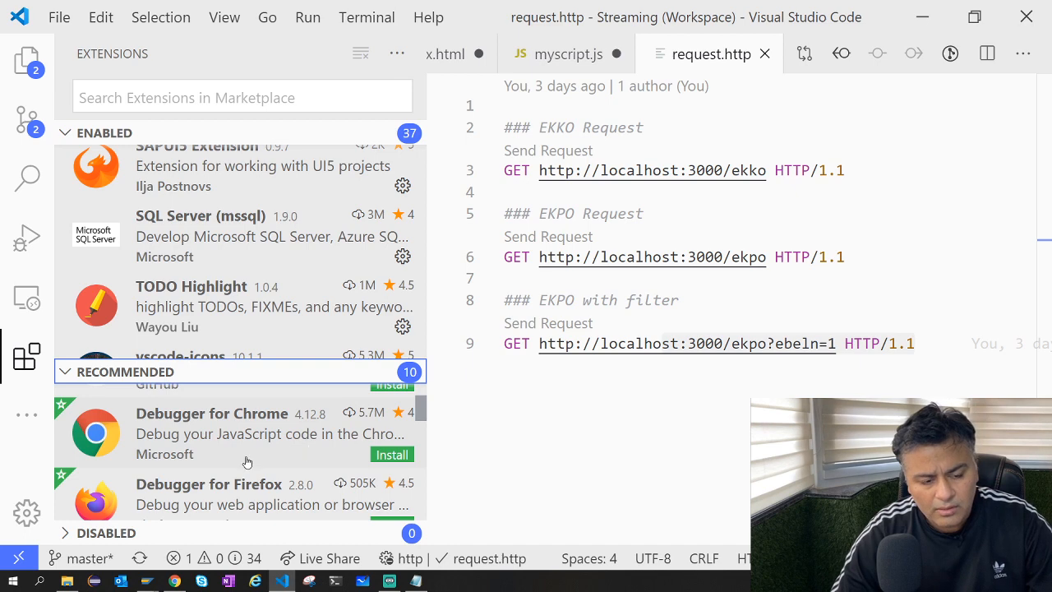
pyautogui.scroll(-3)
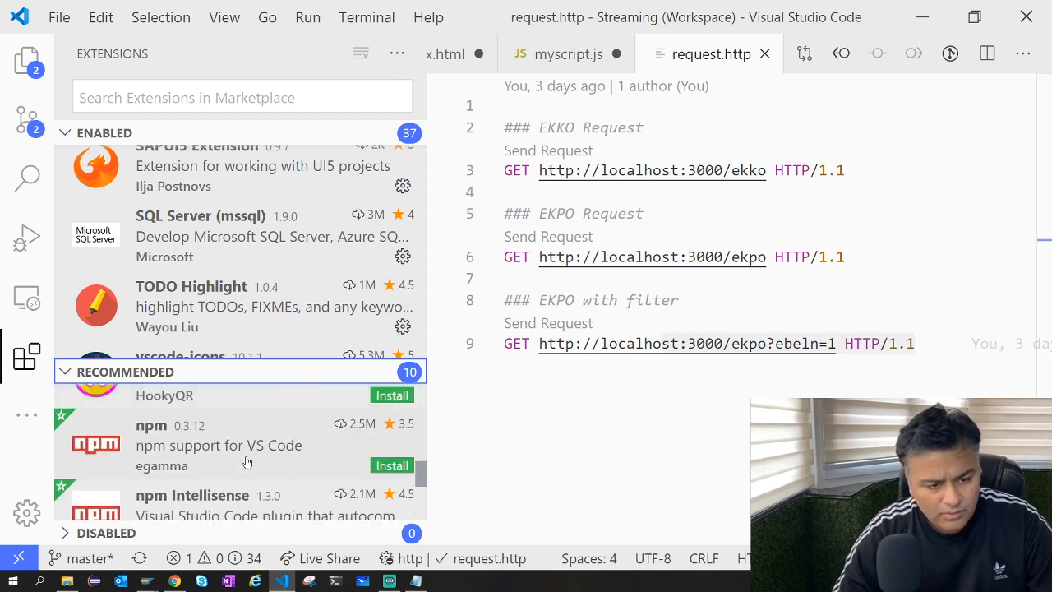
pyautogui.moveTo(282, 427)
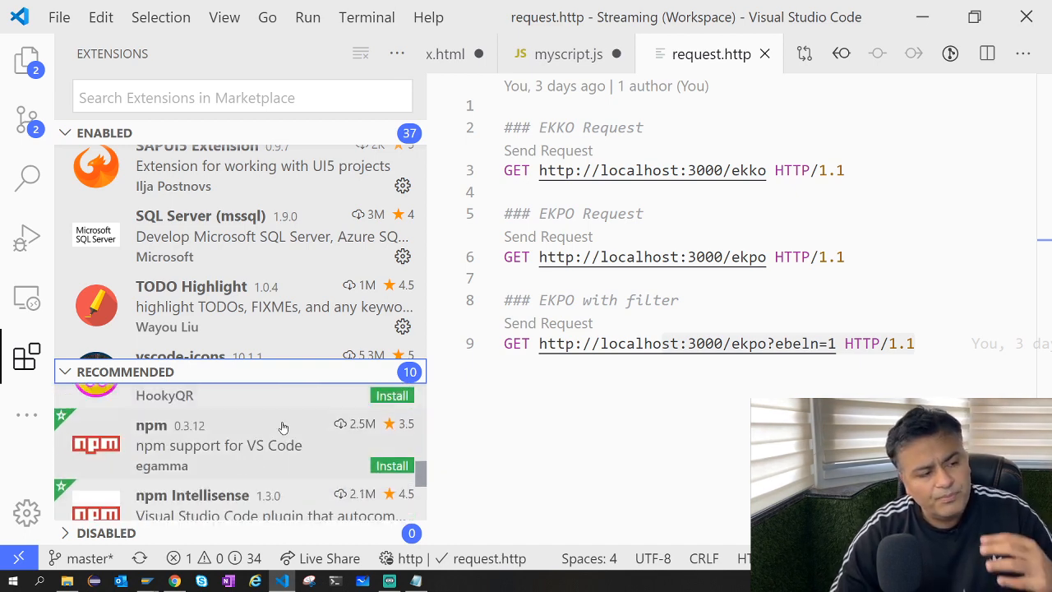
pyautogui.moveTo(230, 299)
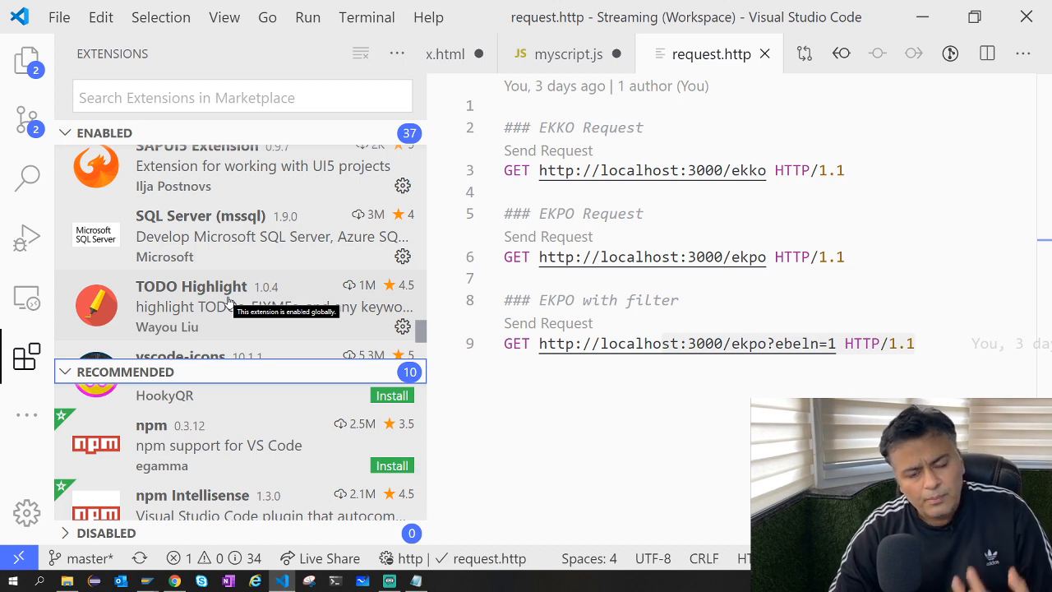